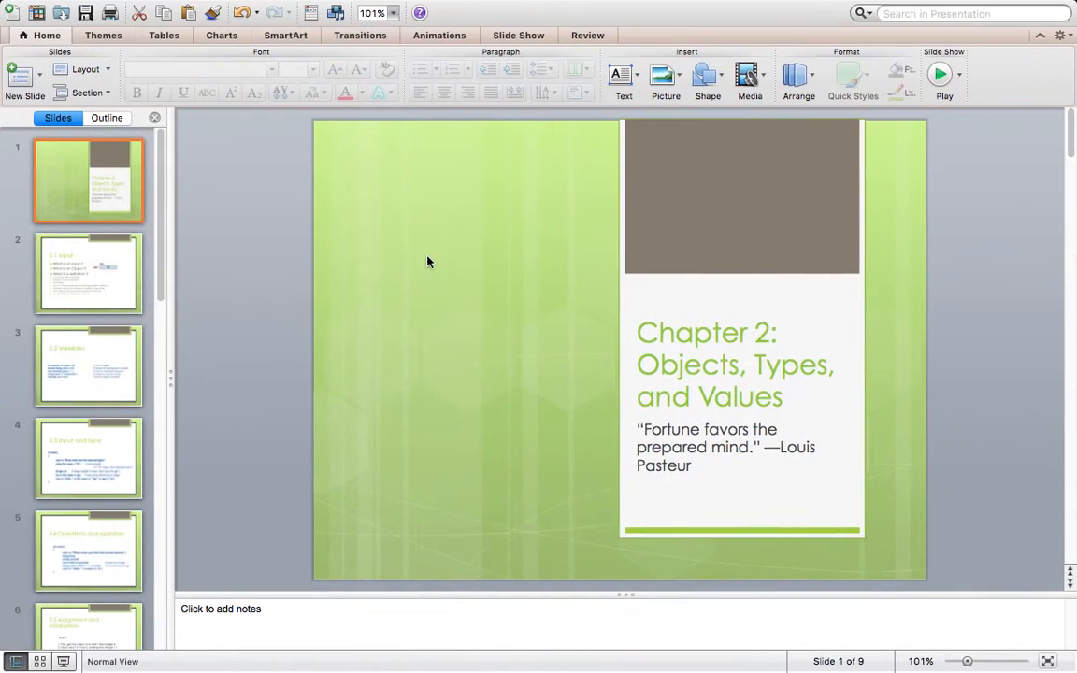
# - Start the Chapter 2 slideshow and advance to the 2.1 Input slide
pyautogui.click(939, 74)
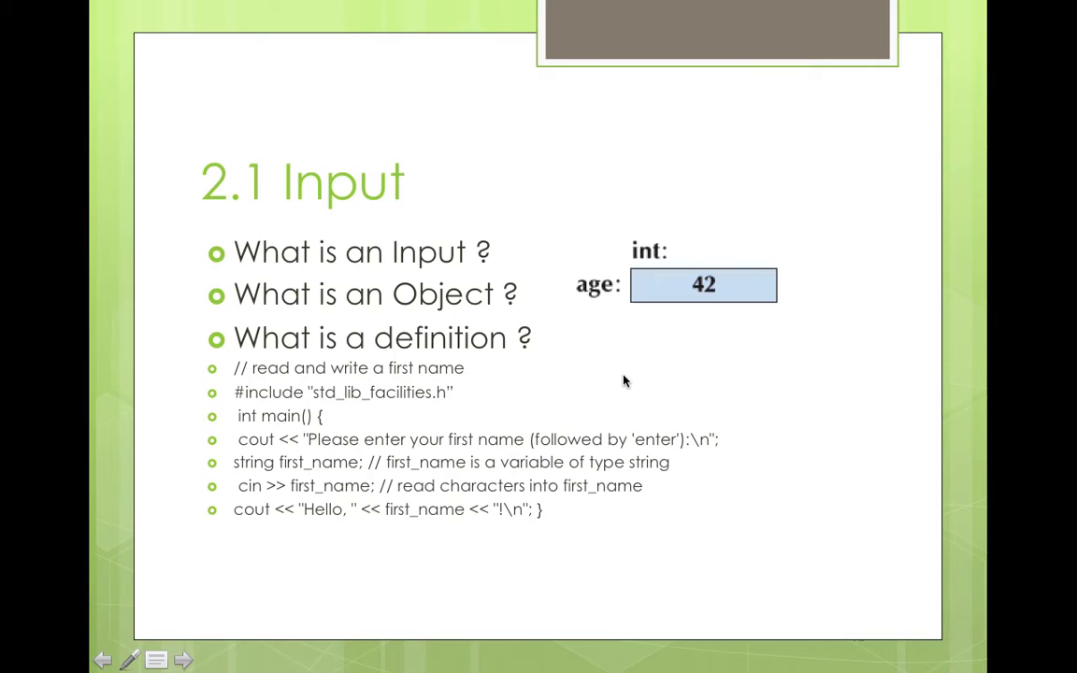
pyautogui.moveTo(719, 336)
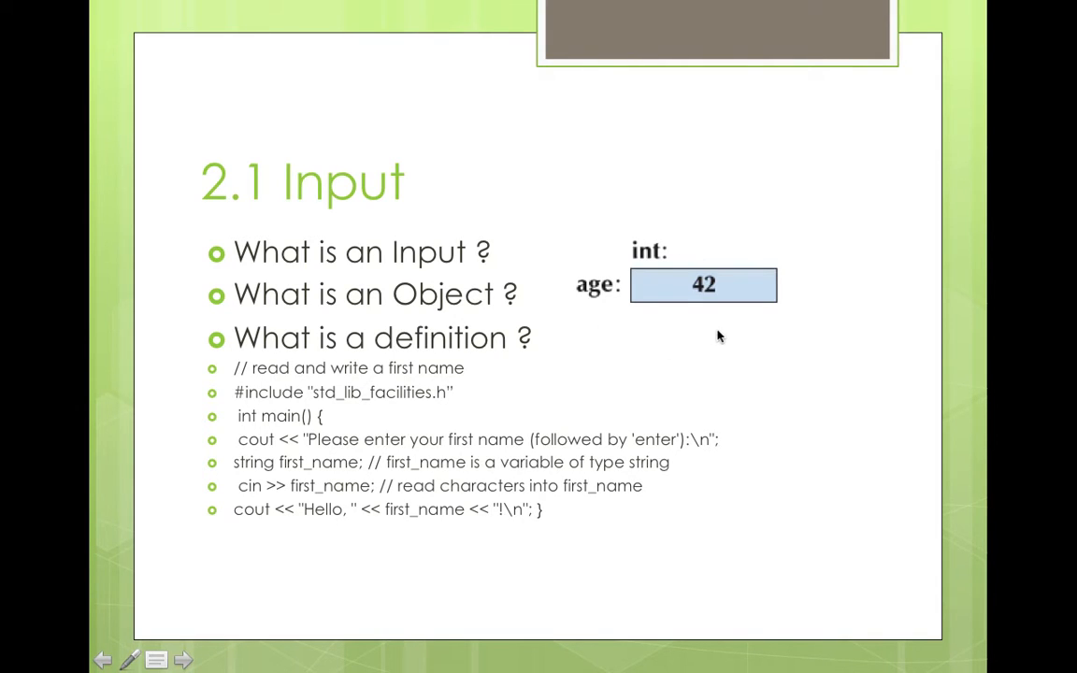
pyautogui.moveTo(655, 254)
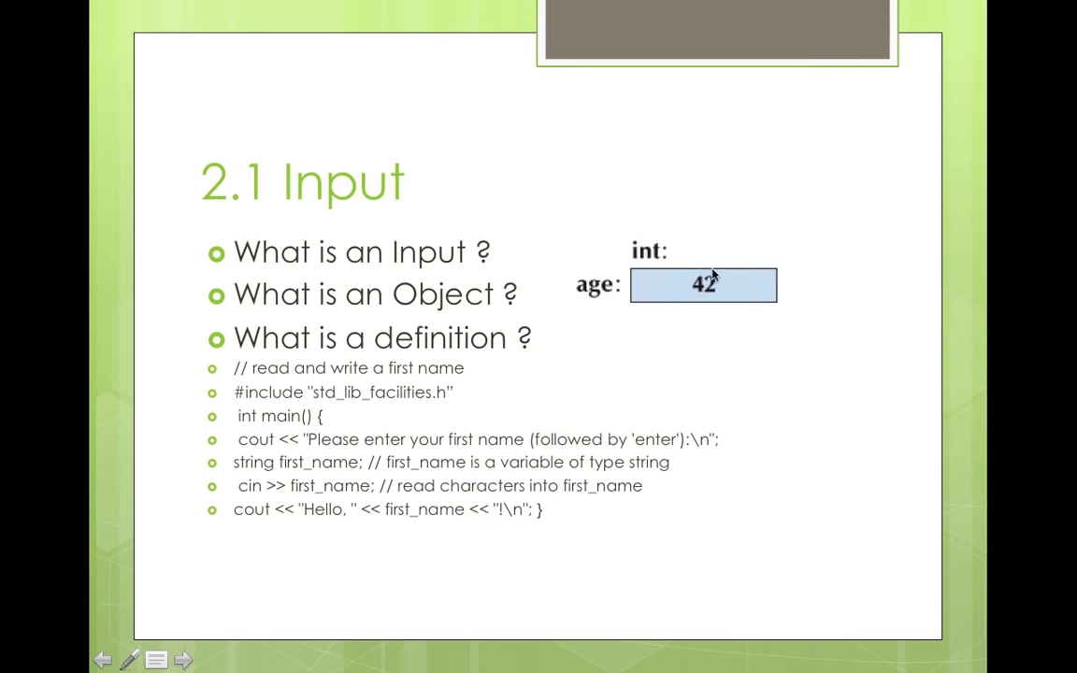
pyautogui.moveTo(468, 340)
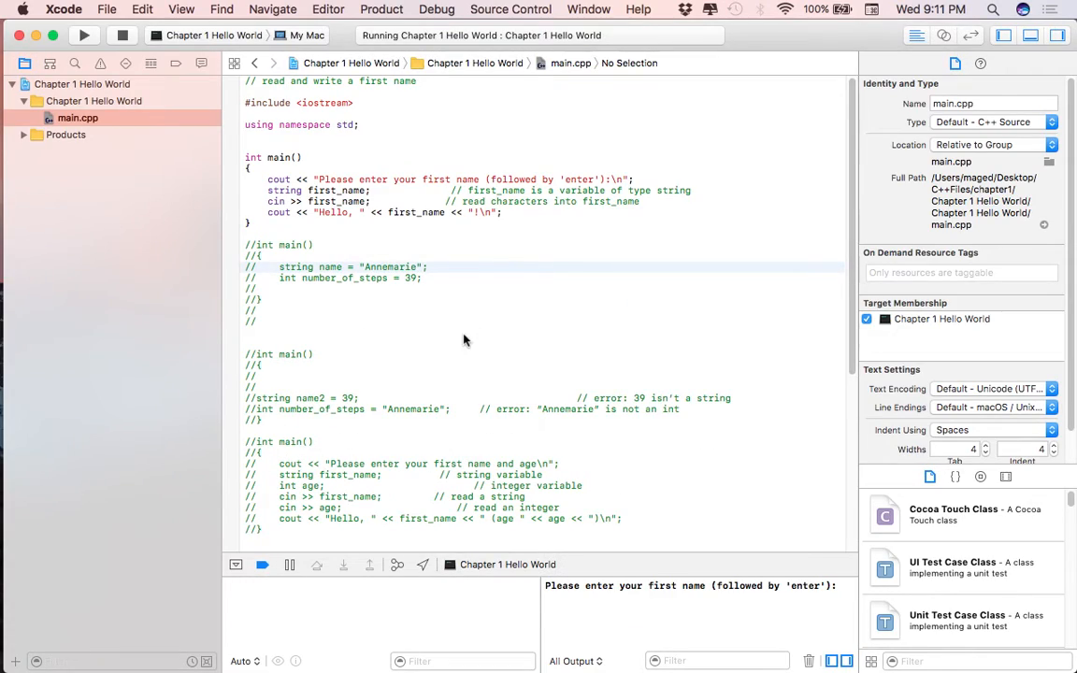
pyautogui.moveTo(495, 318)
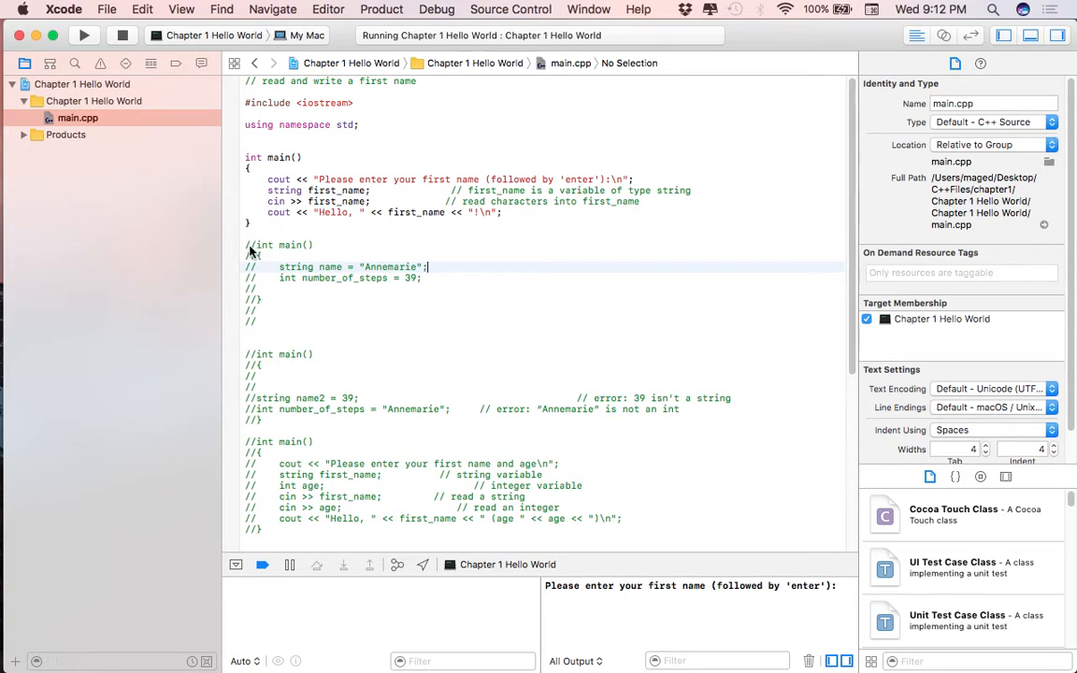
pyautogui.scroll(-3)
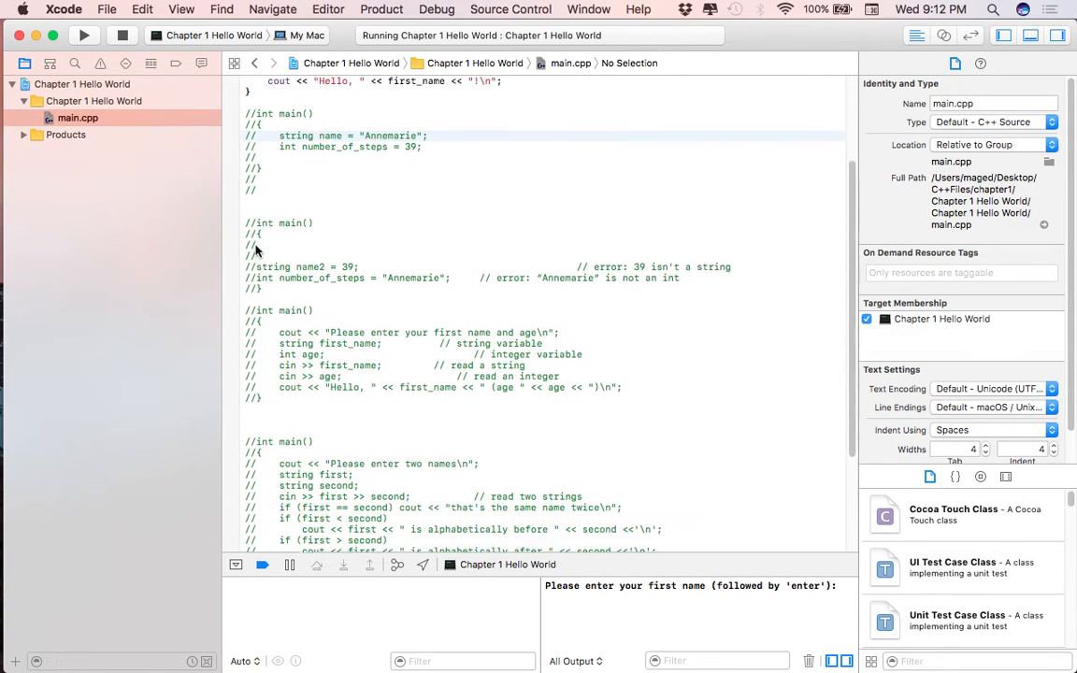
pyautogui.scroll(3)
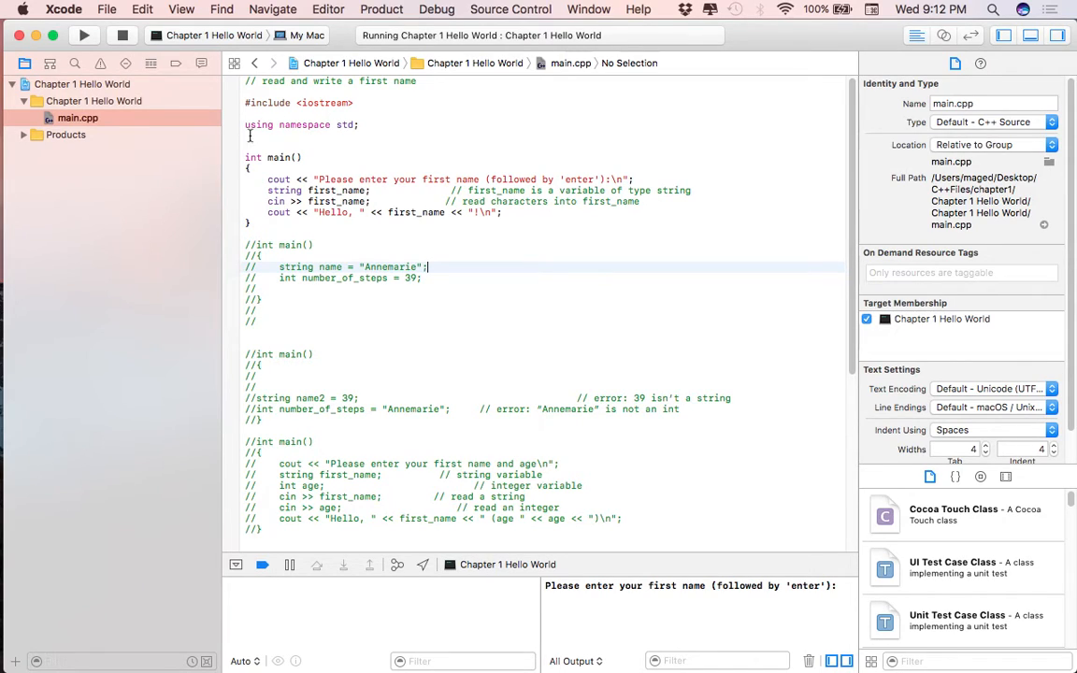
pyautogui.moveTo(228, 134)
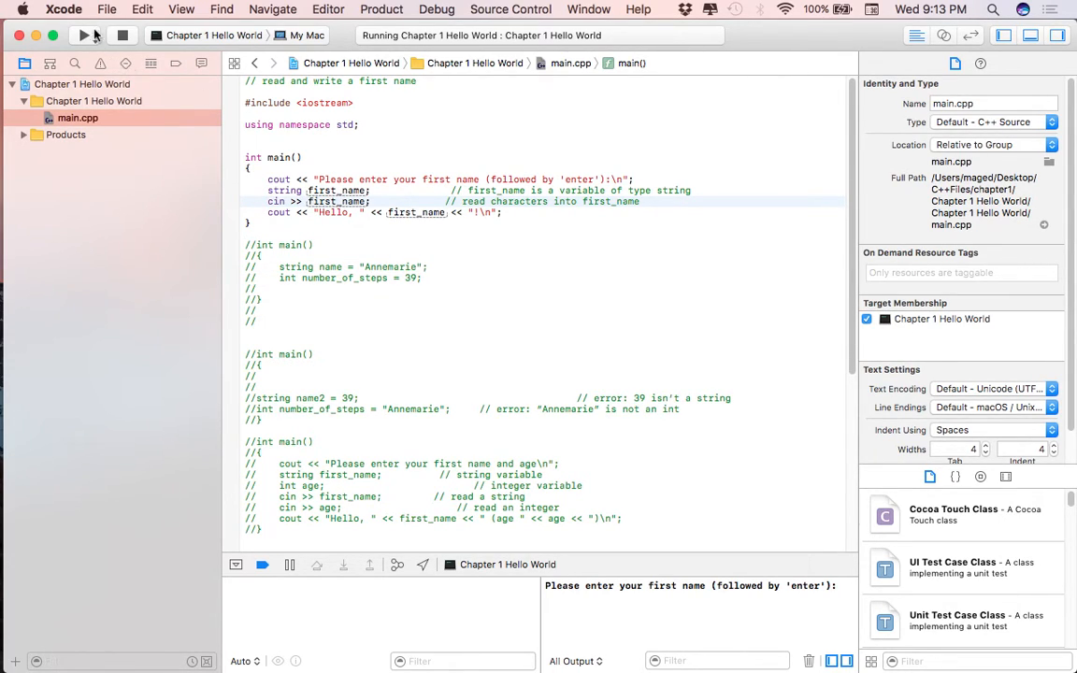
# - Rerun the first-name program, stopping the old run, and answer the prompt with a name
pyautogui.click(82, 34)
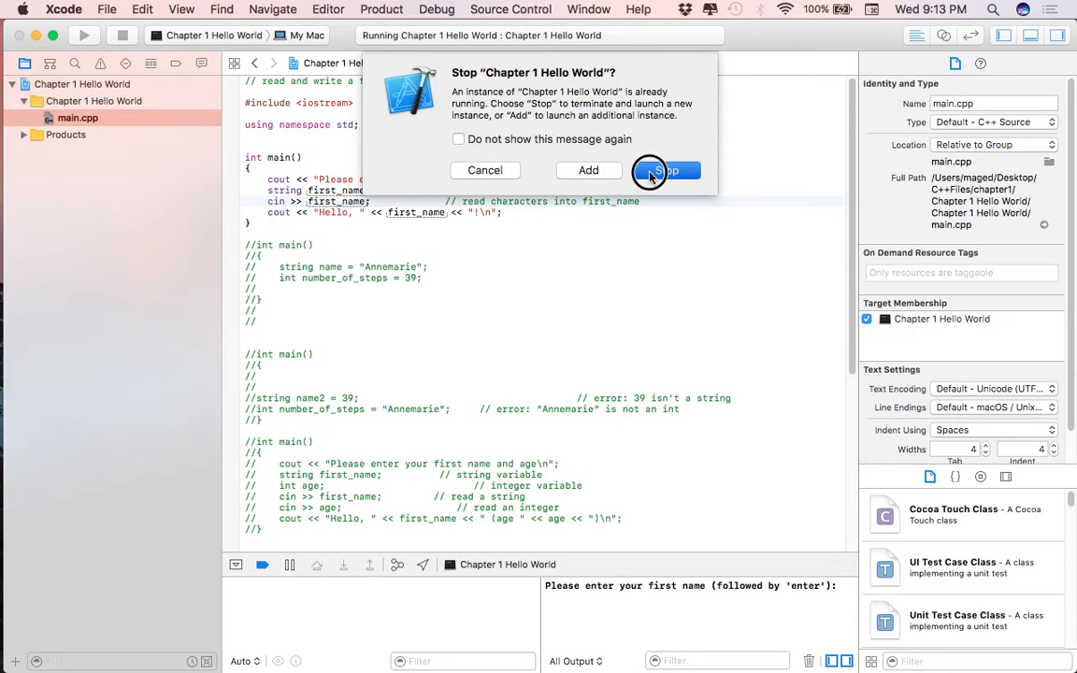
pyautogui.click(665, 170)
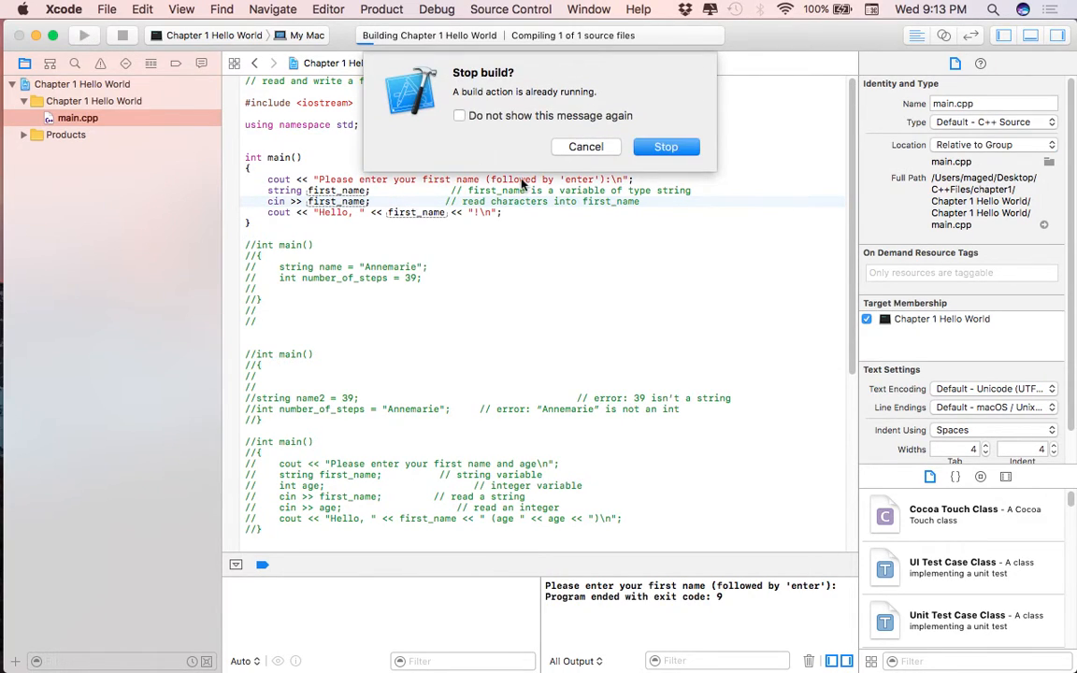
pyautogui.click(666, 146)
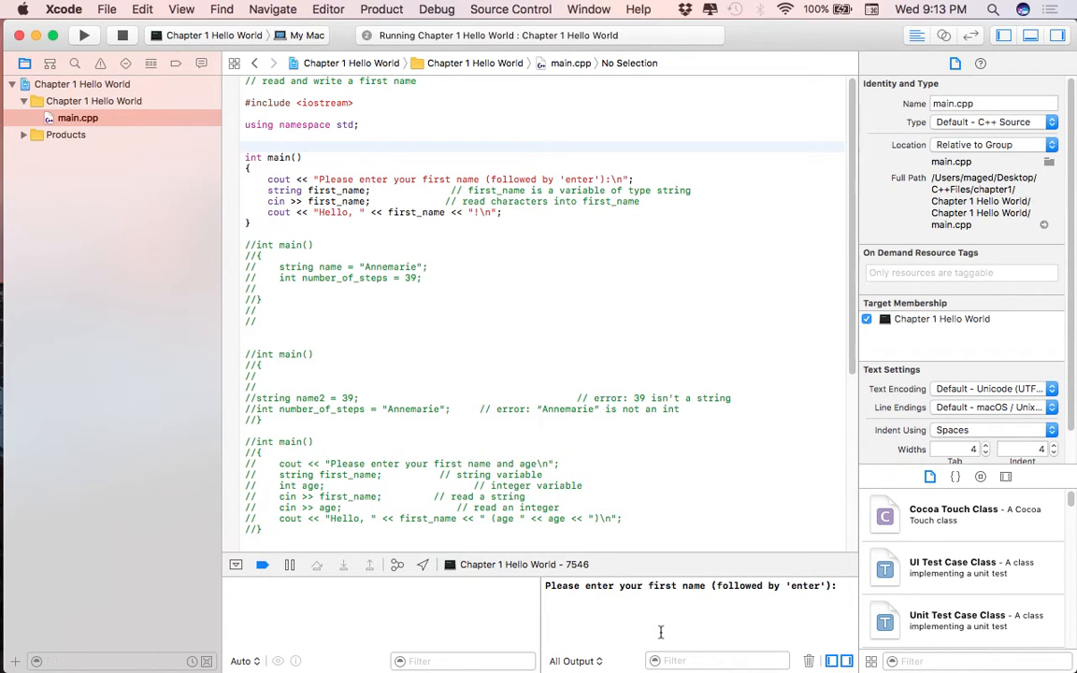
pyautogui.moveTo(635, 613)
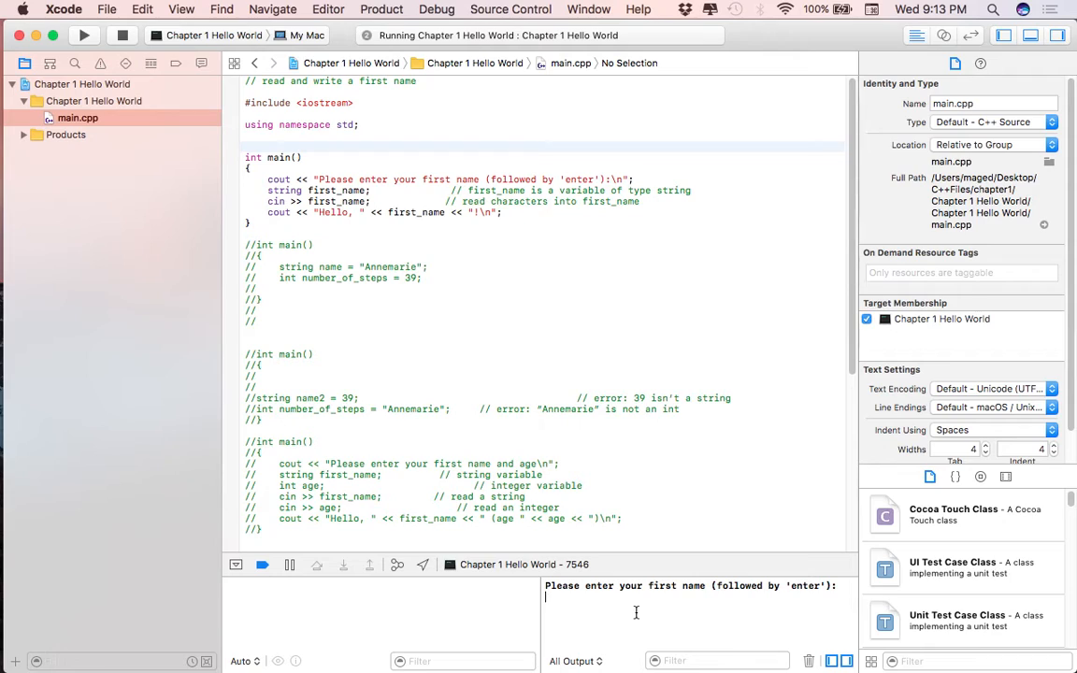
pyautogui.write('Major')
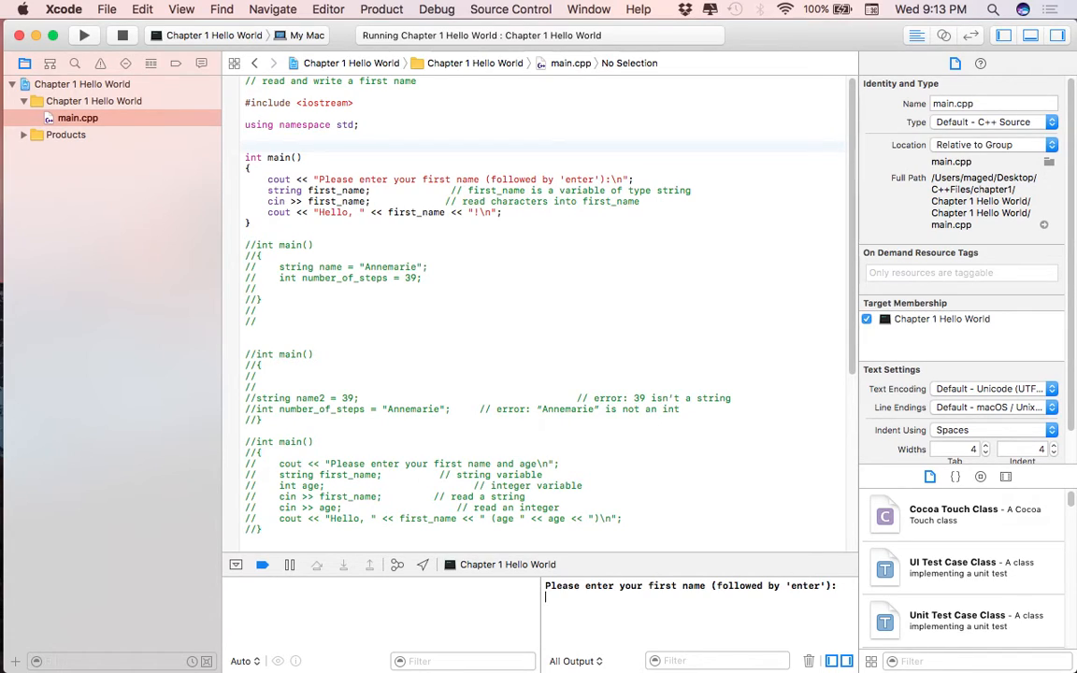
pyautogui.write('Majo')
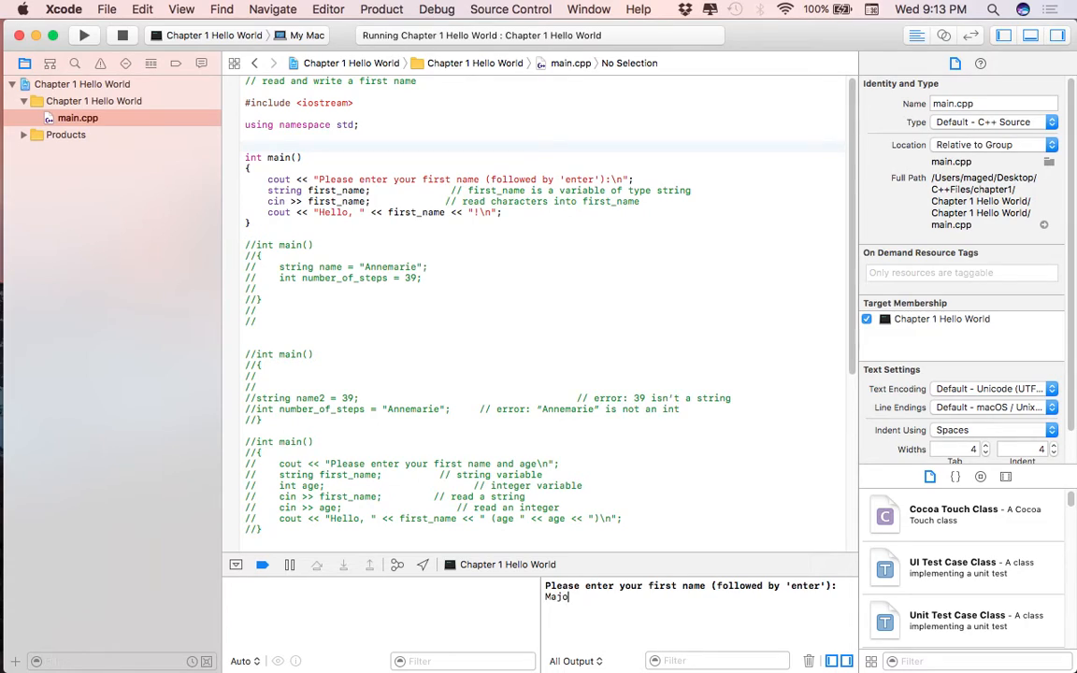
pyautogui.press('return')
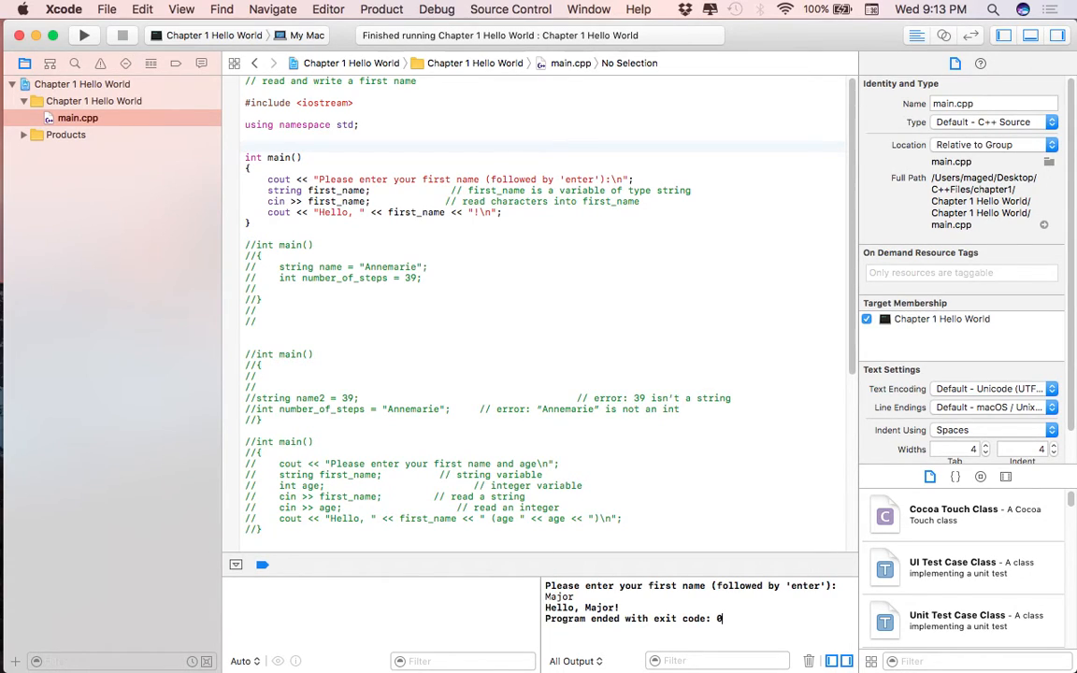
pyautogui.moveTo(426, 327)
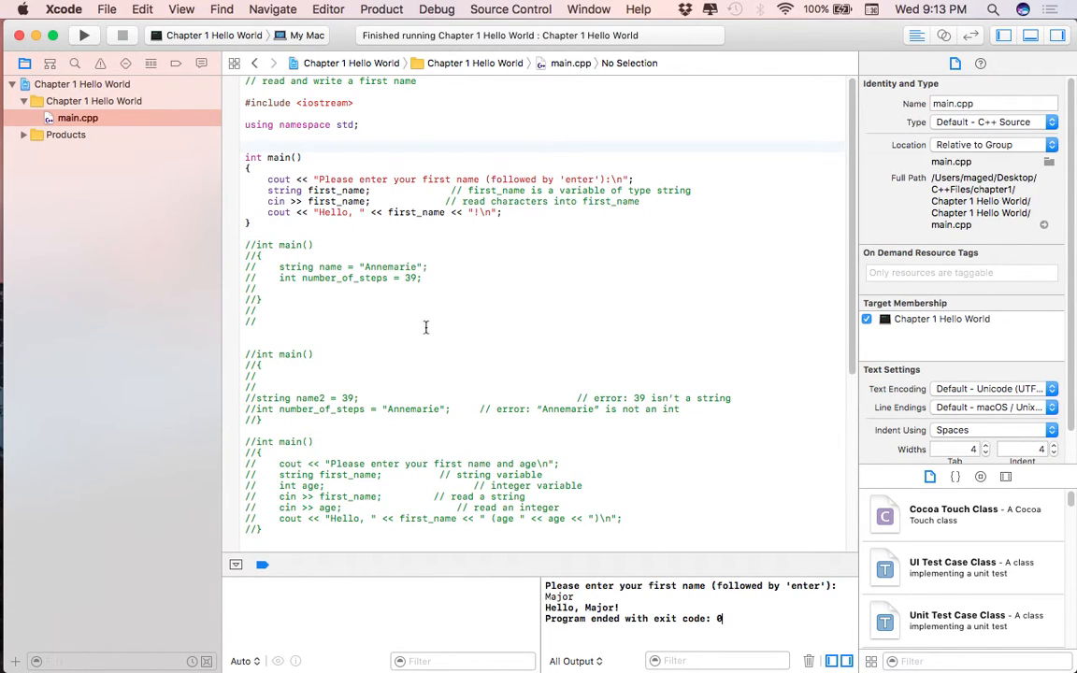
pyautogui.moveTo(496, 239)
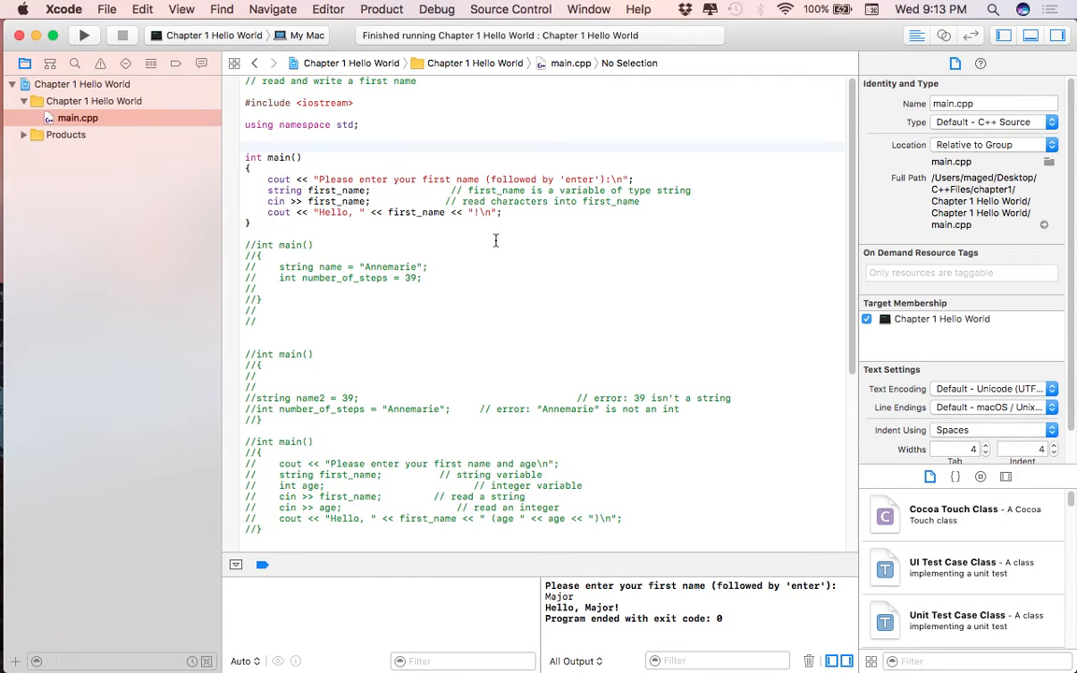
pyautogui.moveTo(408, 219)
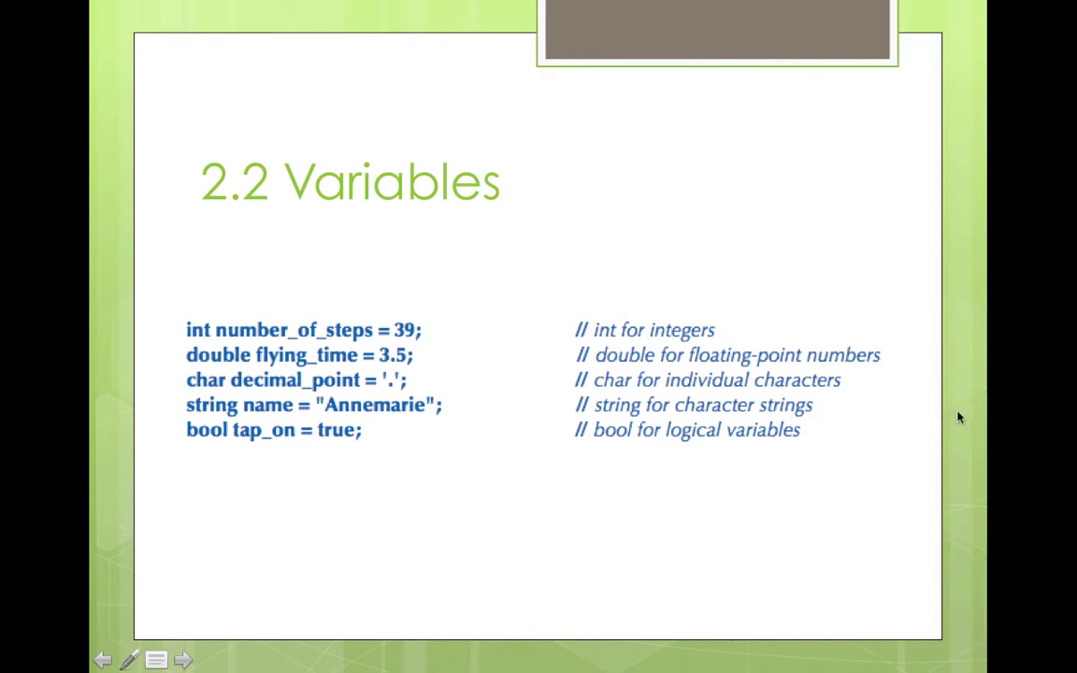
pyautogui.moveTo(198, 363)
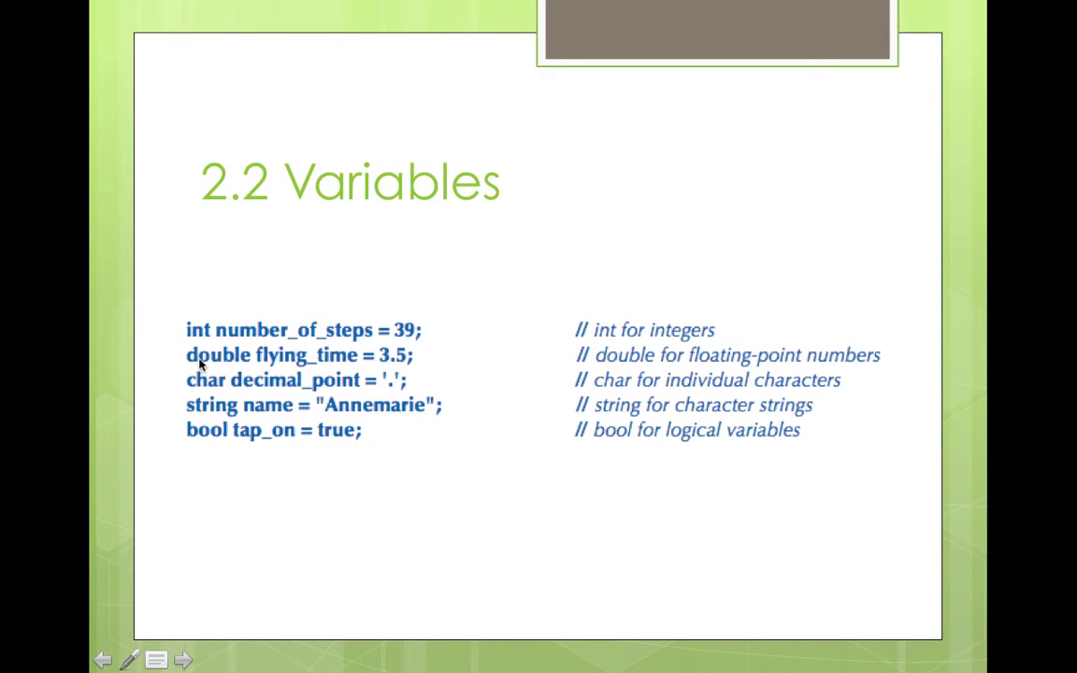
pyautogui.moveTo(393, 364)
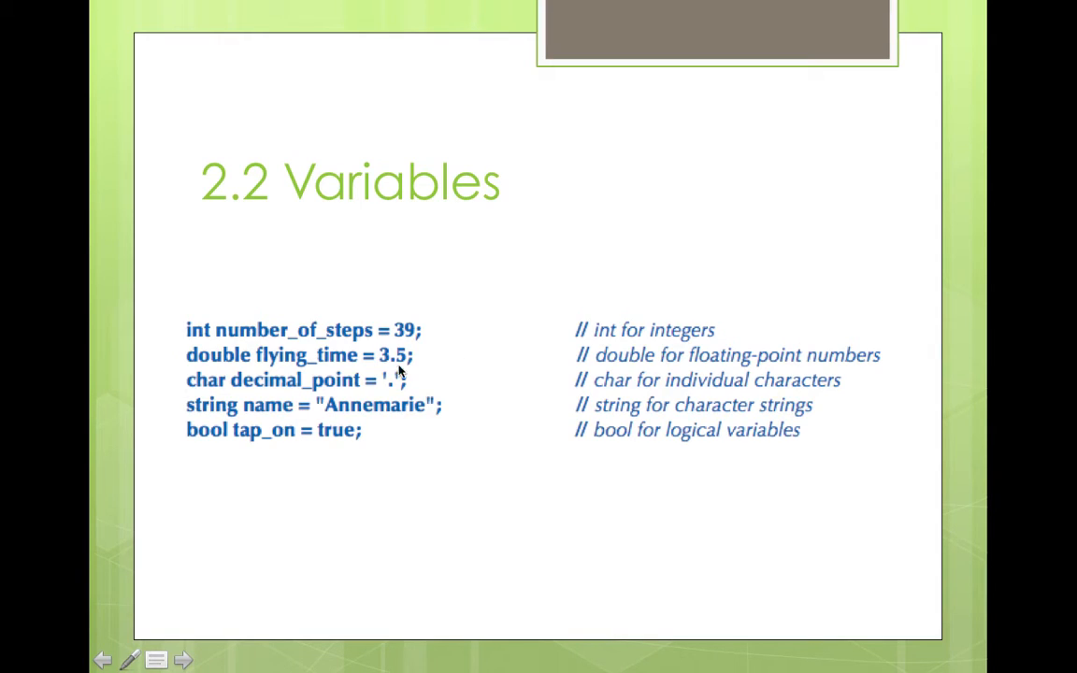
pyautogui.moveTo(206, 404)
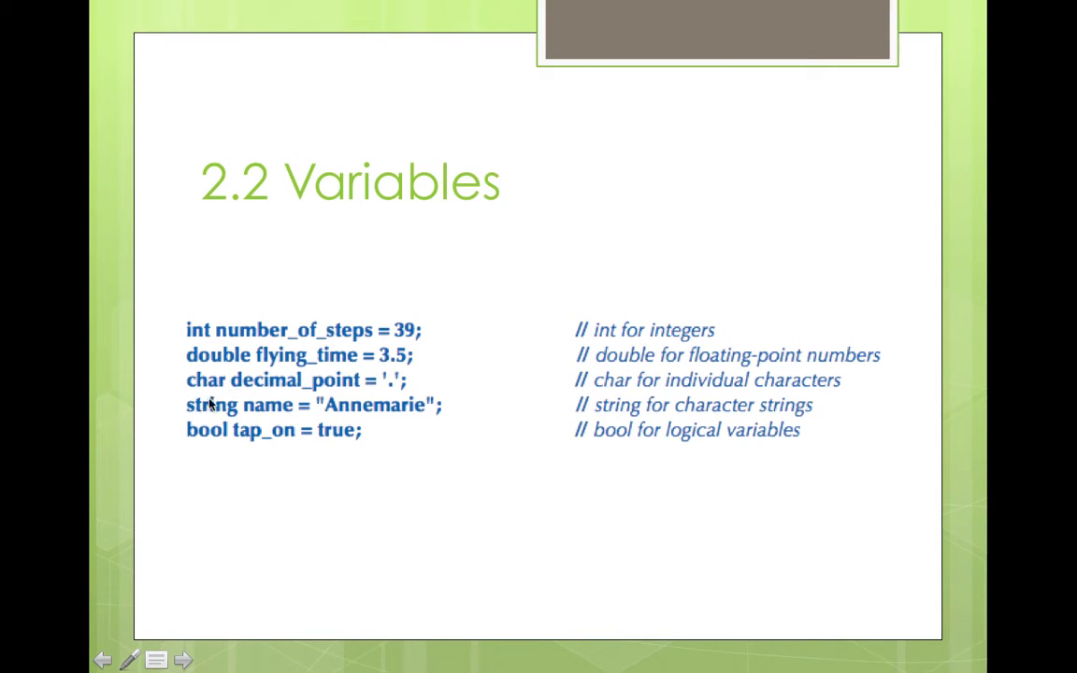
pyautogui.moveTo(185, 368)
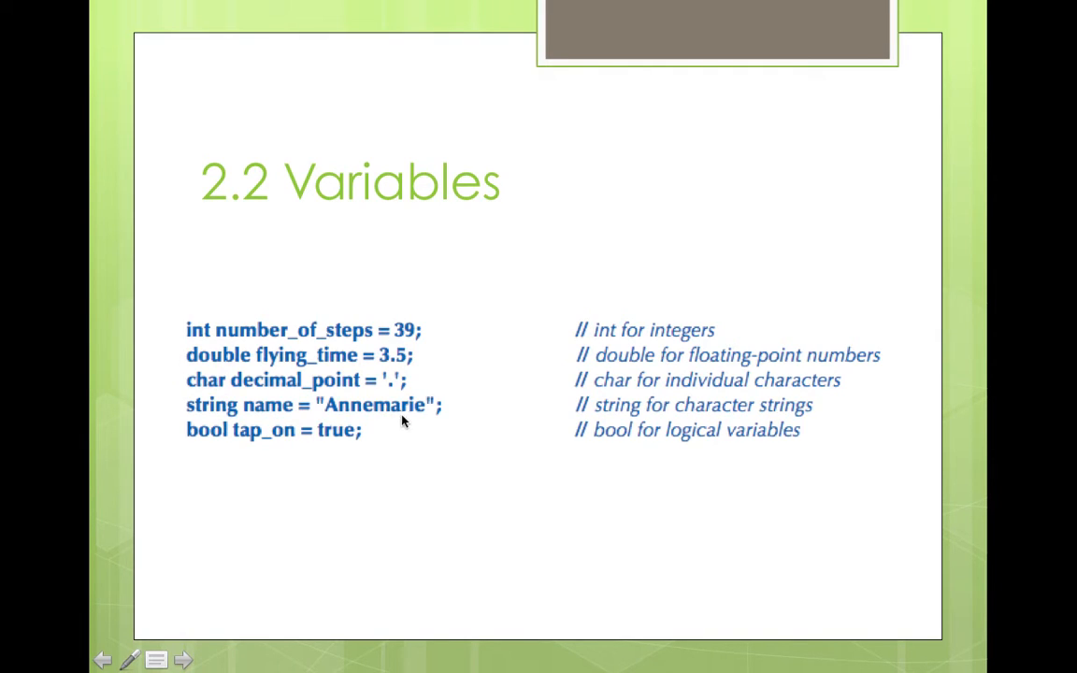
pyautogui.moveTo(314, 409)
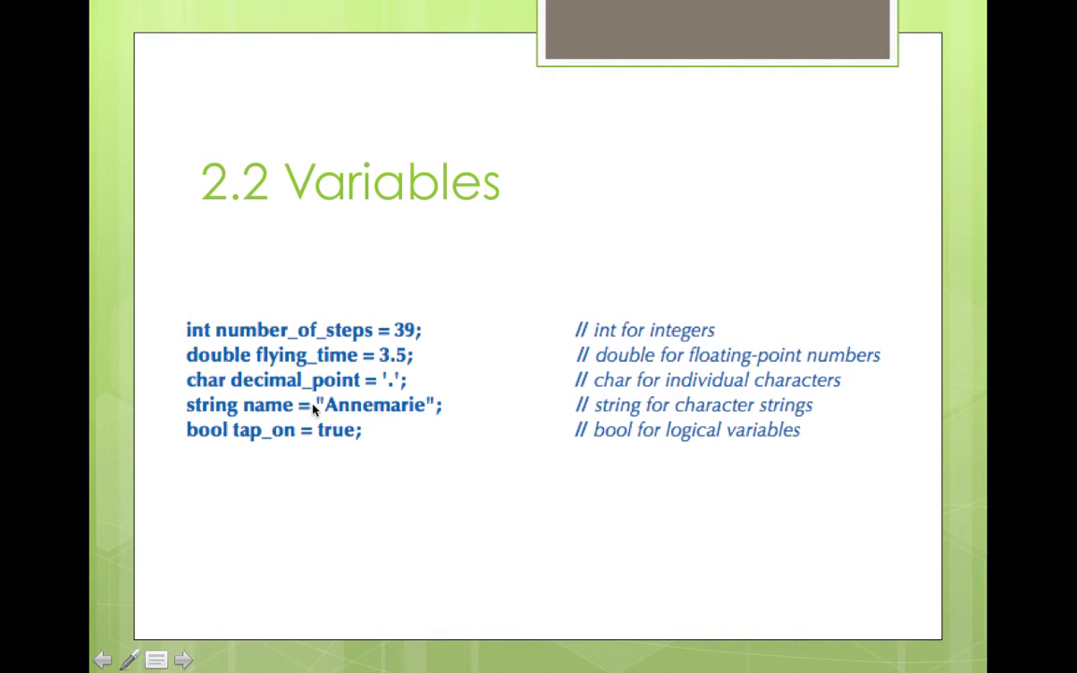
pyautogui.moveTo(325, 413)
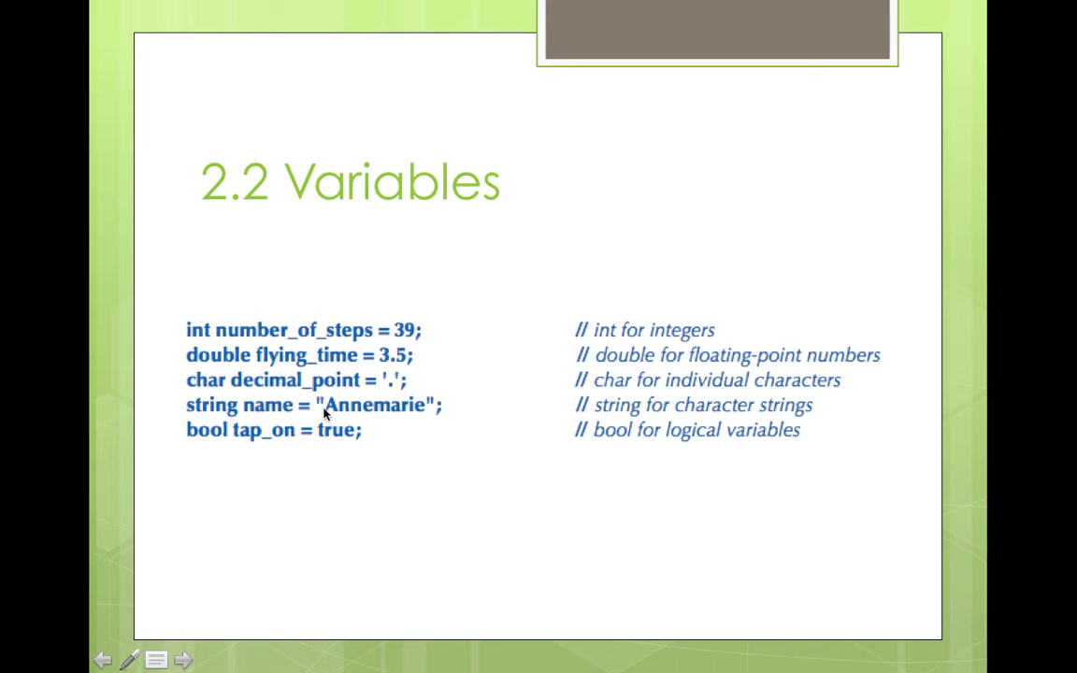
pyautogui.moveTo(428, 401)
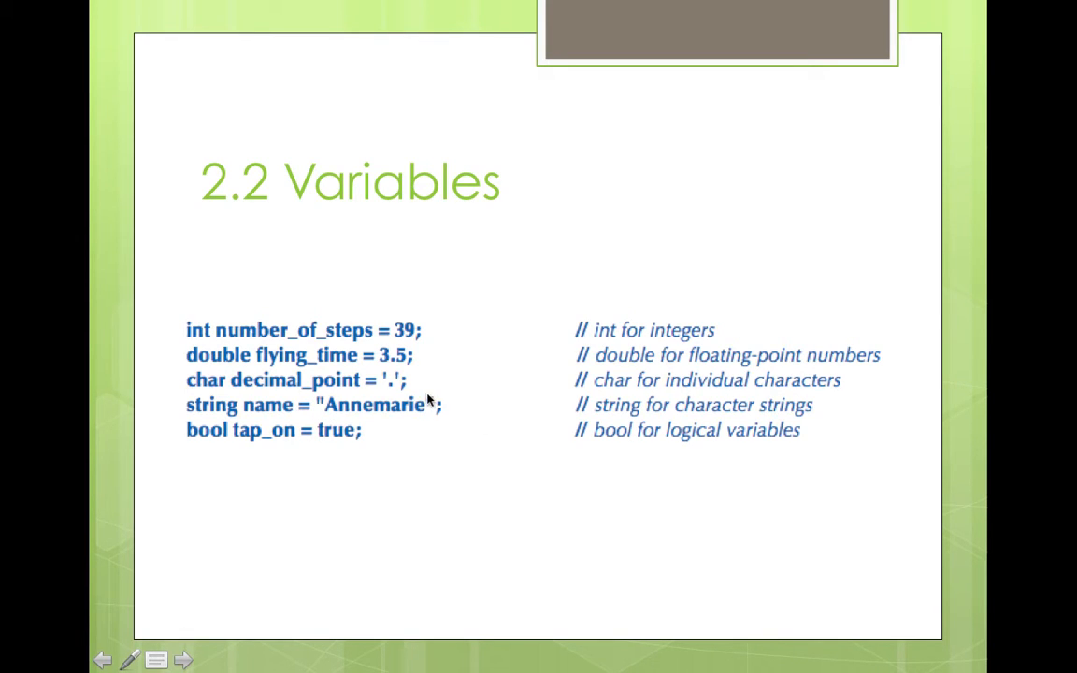
pyautogui.moveTo(225, 391)
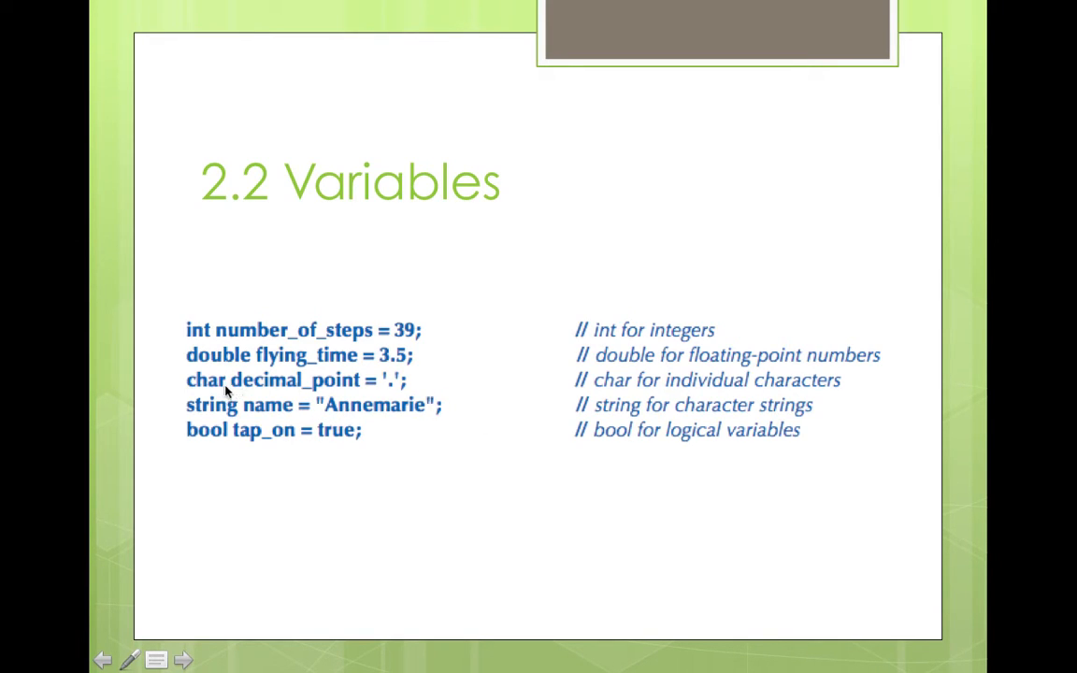
pyautogui.moveTo(385, 378)
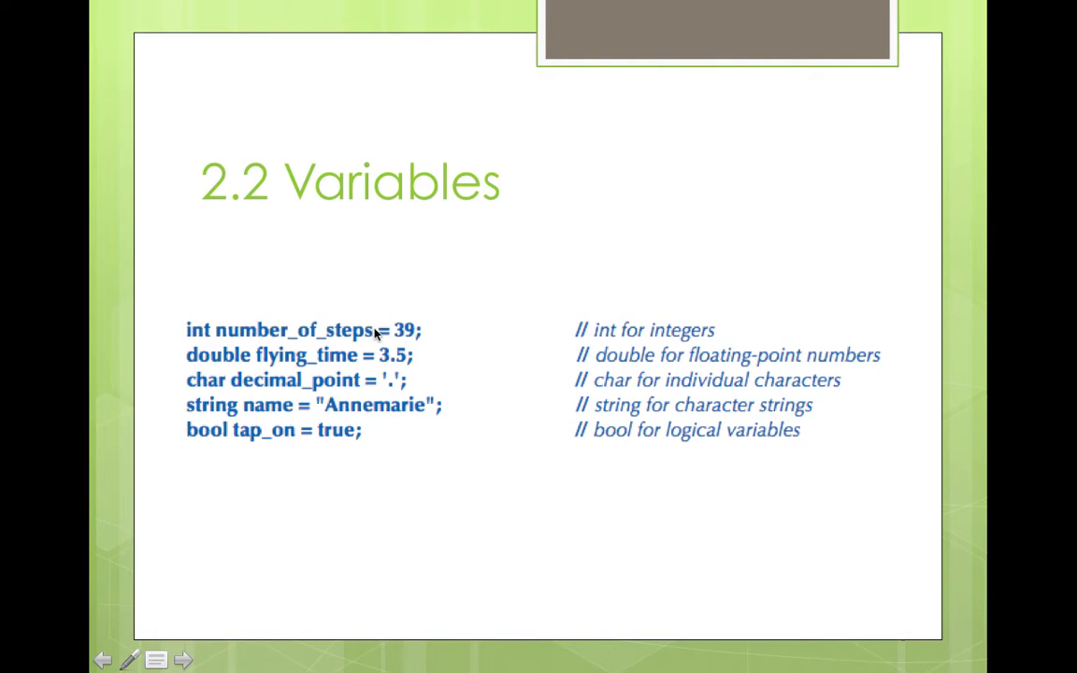
pyautogui.moveTo(397, 391)
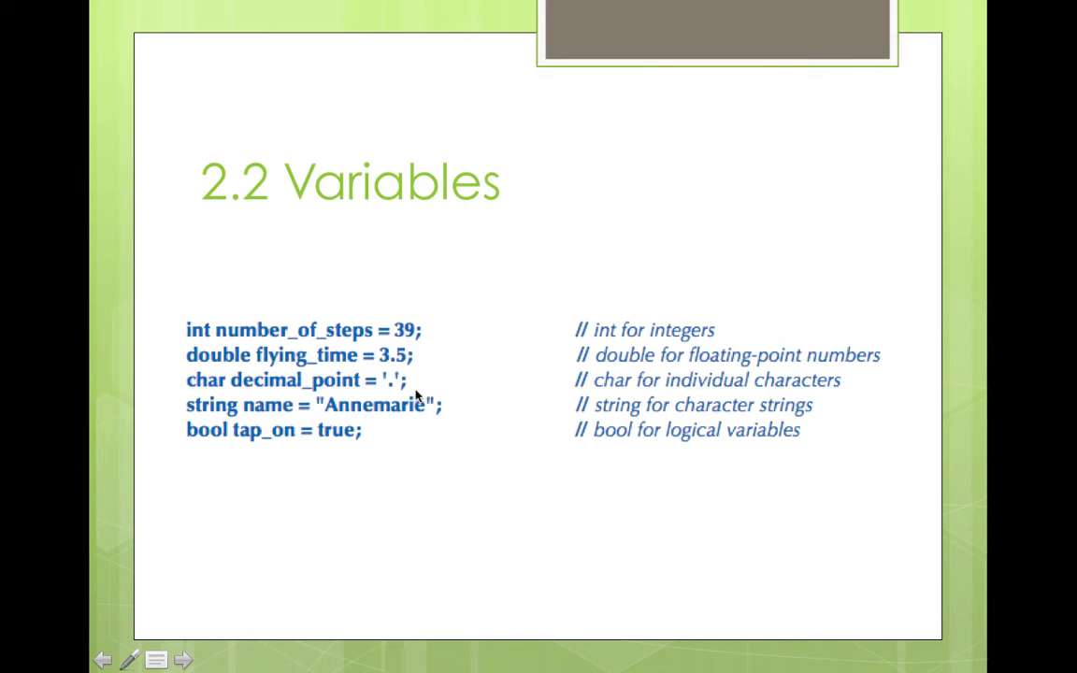
pyautogui.moveTo(367, 427)
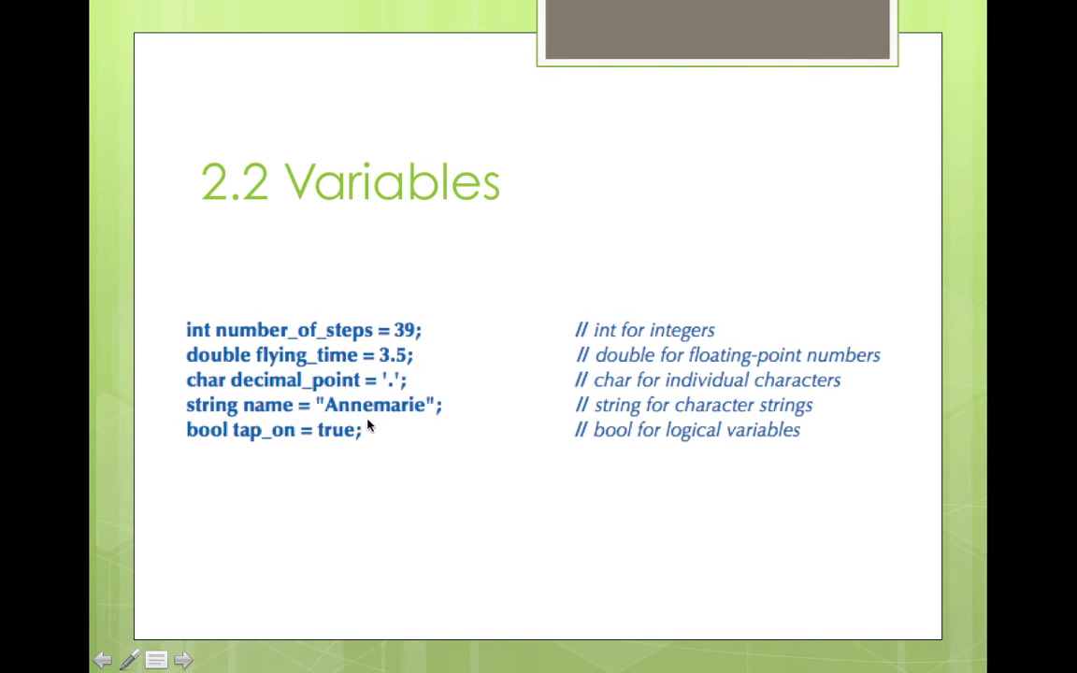
pyautogui.moveTo(172, 448)
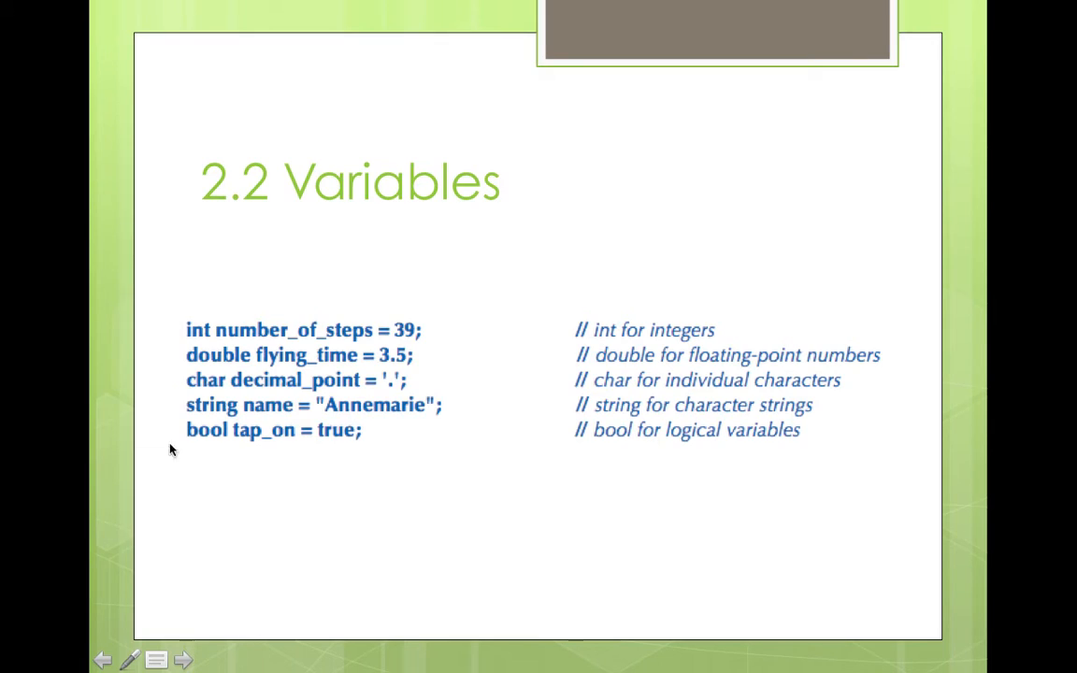
pyautogui.moveTo(188, 419)
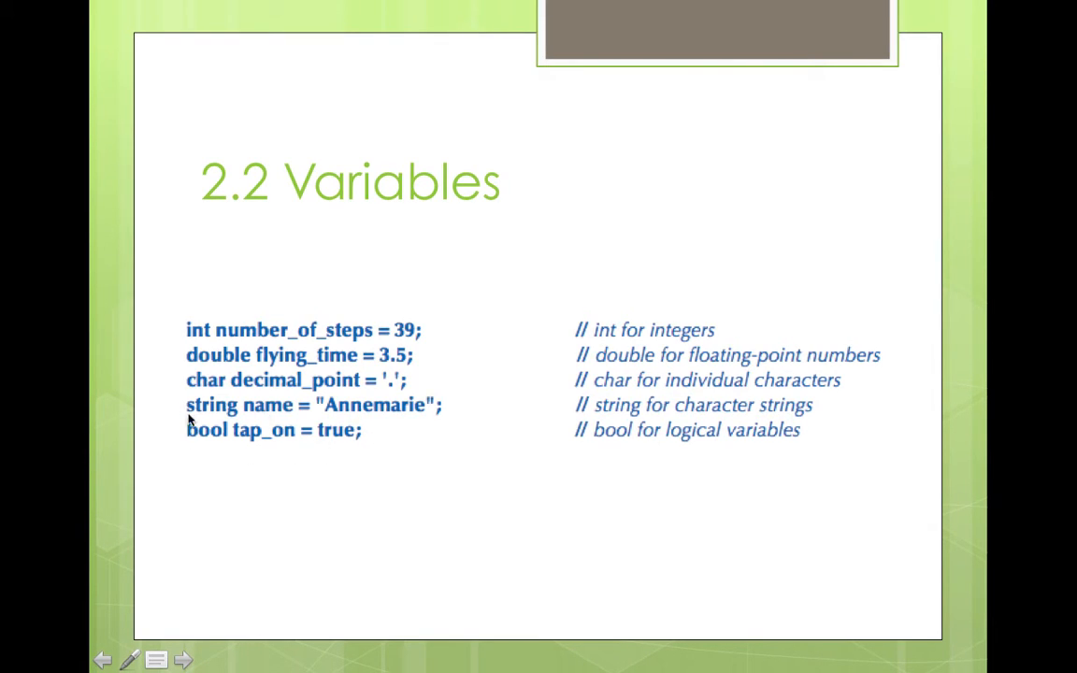
pyautogui.moveTo(221, 349)
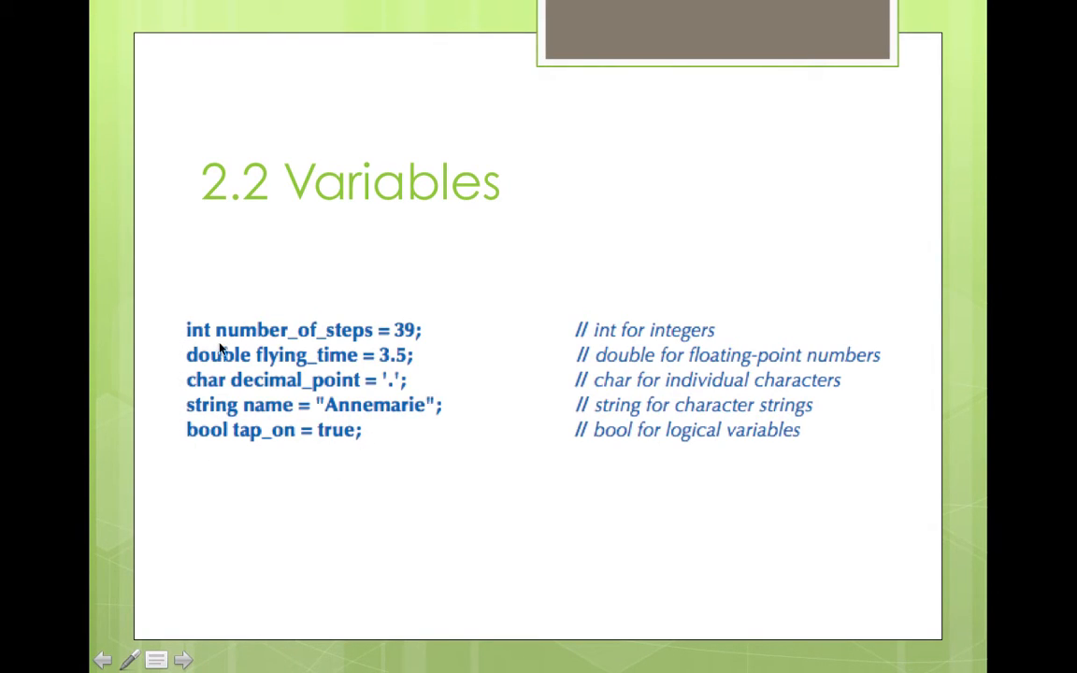
pyautogui.moveTo(168, 344)
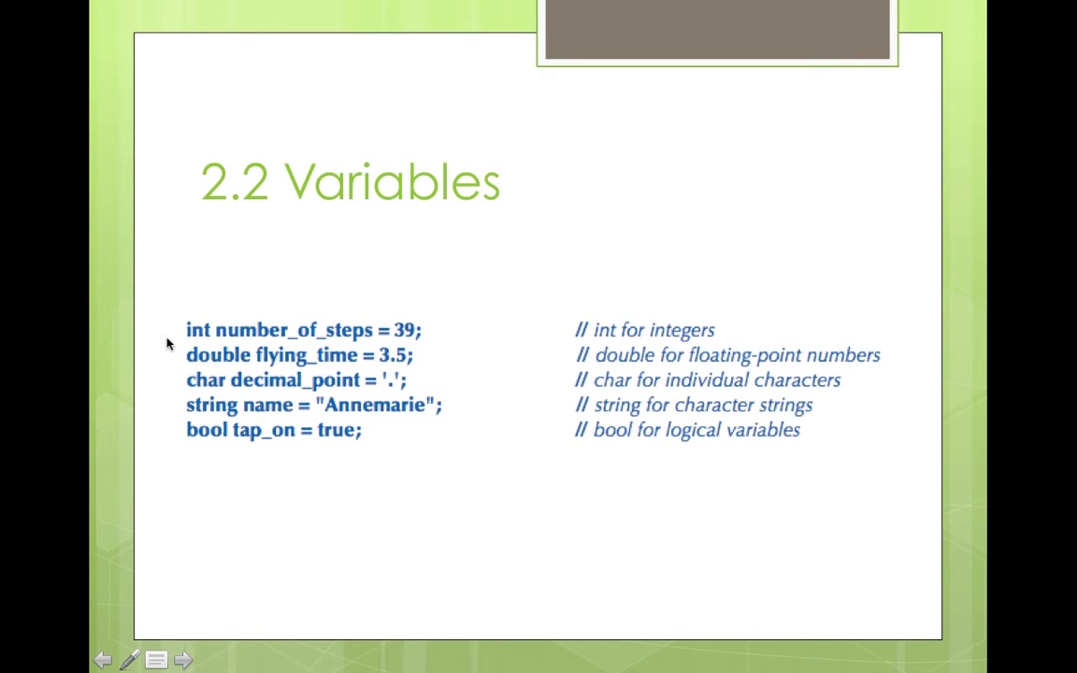
pyautogui.moveTo(180, 336)
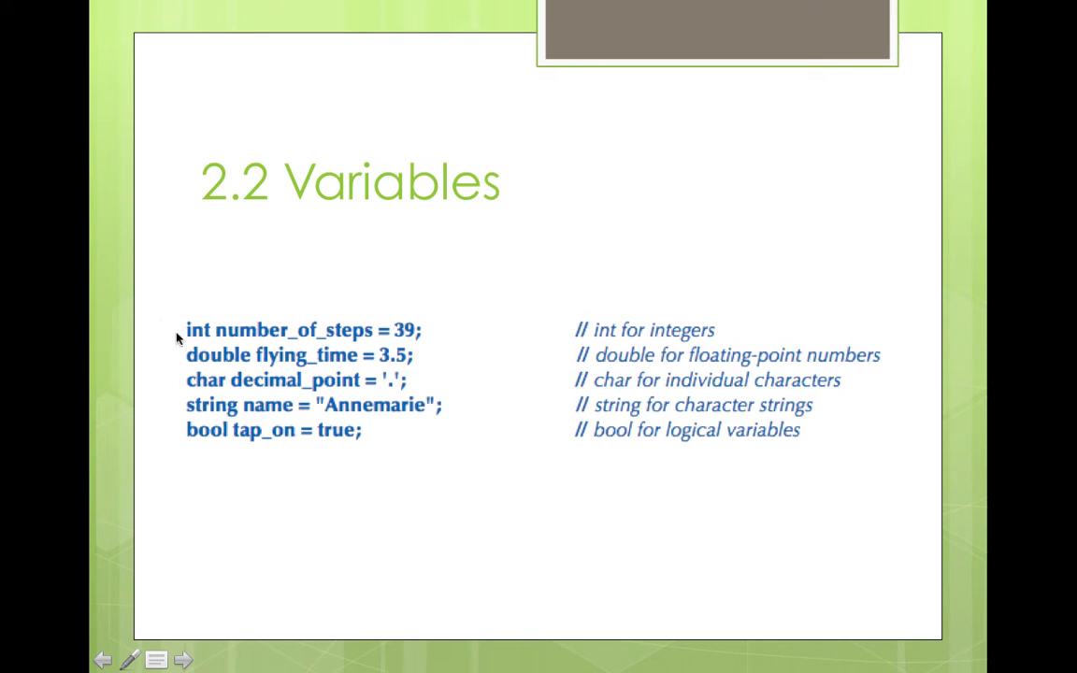
pyautogui.moveTo(191, 437)
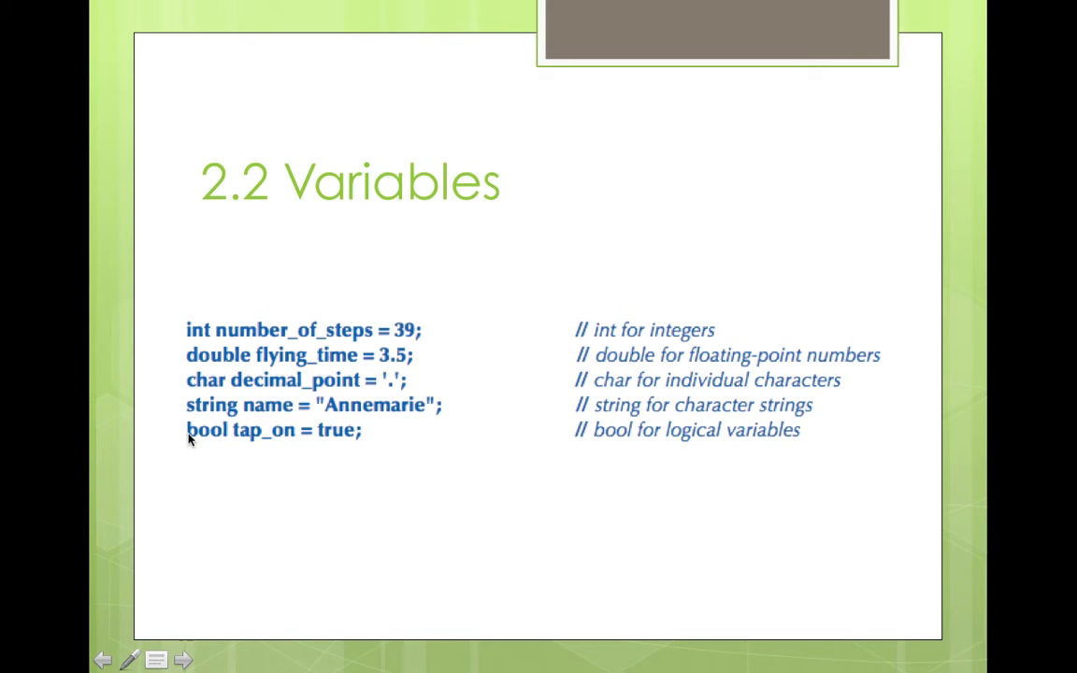
pyautogui.moveTo(280, 460)
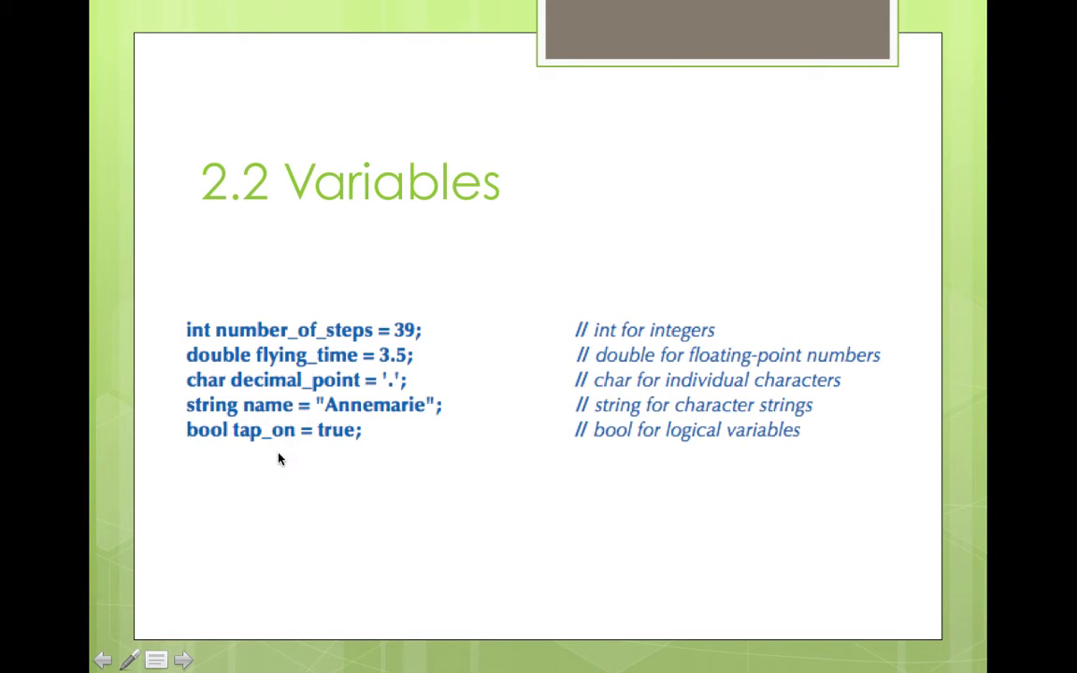
pyautogui.moveTo(231, 411)
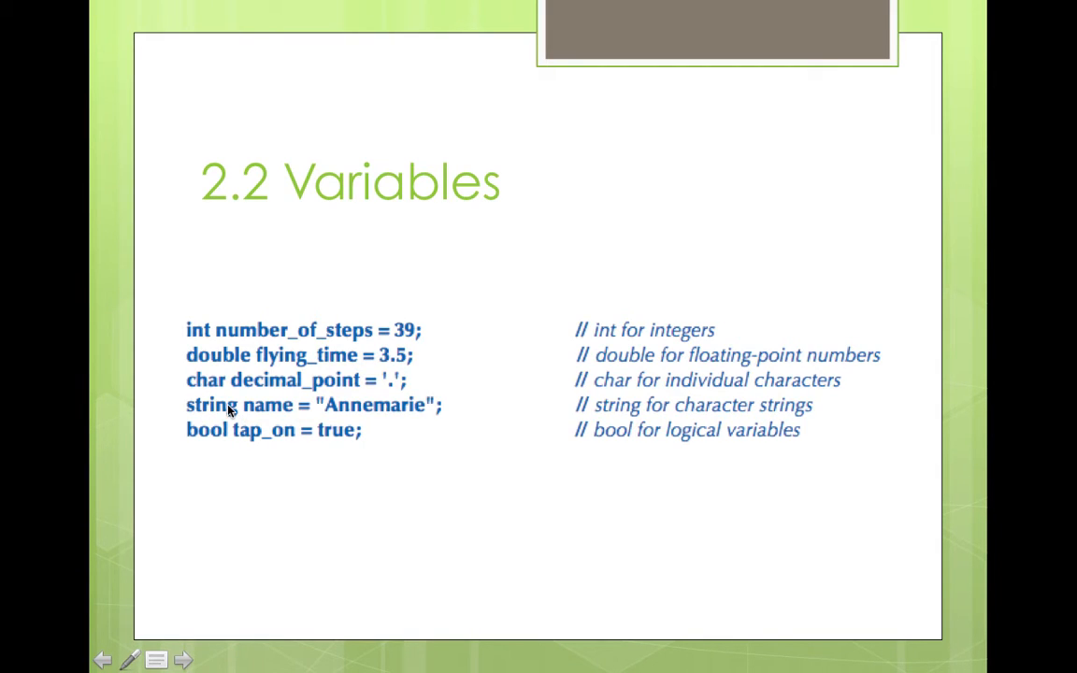
pyautogui.moveTo(200, 344)
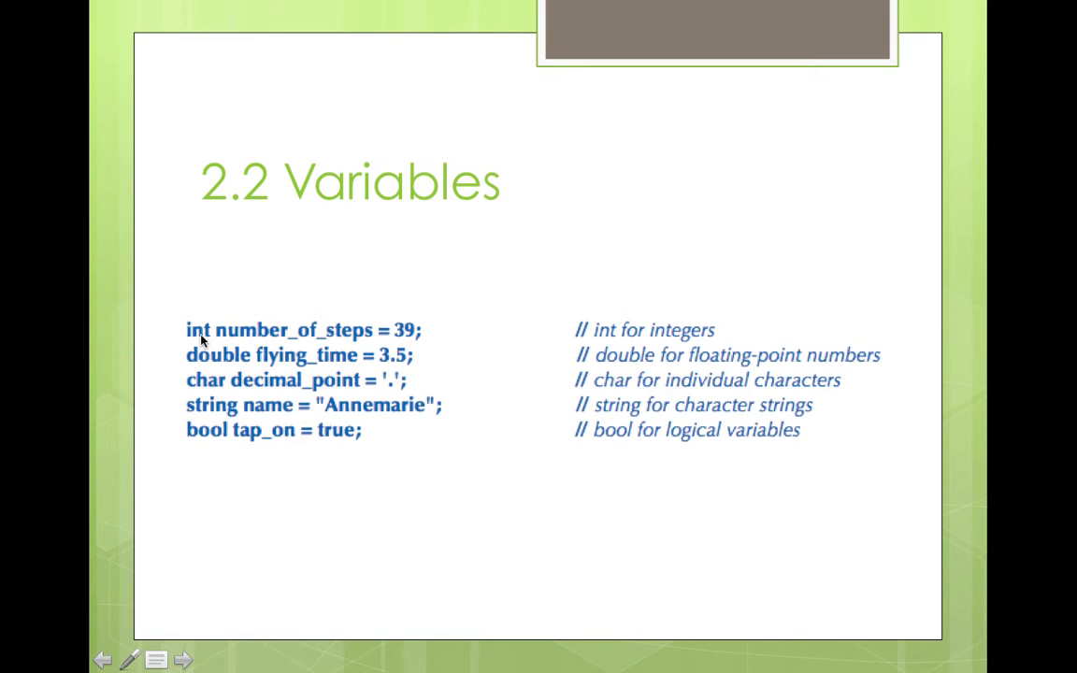
pyautogui.moveTo(209, 341)
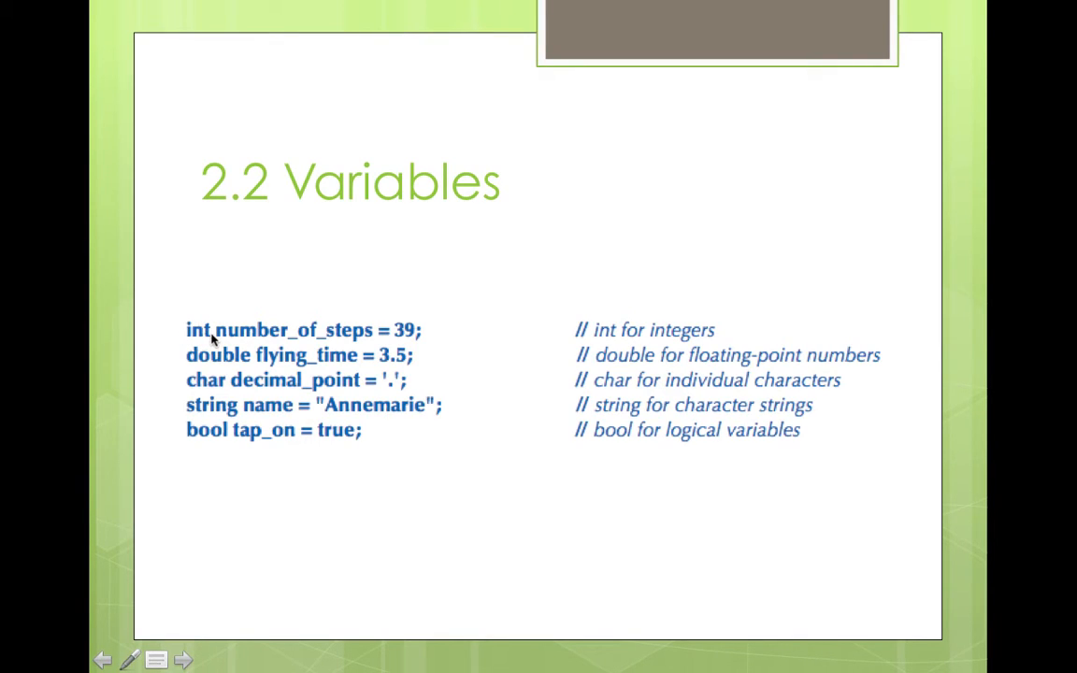
pyautogui.moveTo(198, 322)
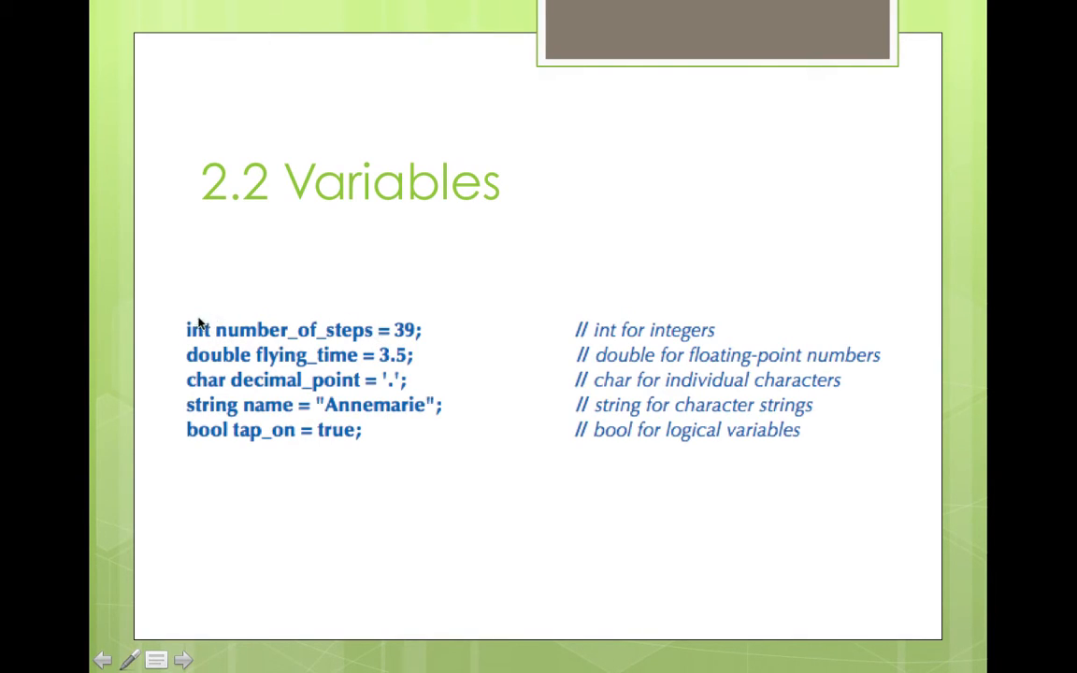
pyautogui.moveTo(288, 337)
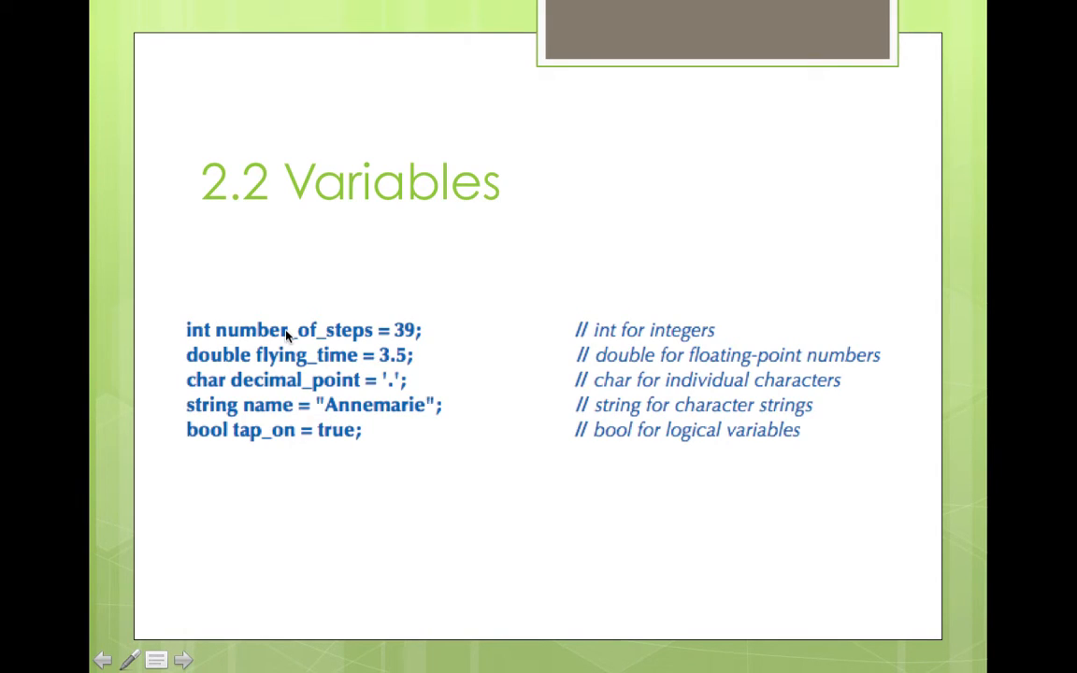
pyautogui.moveTo(302, 322)
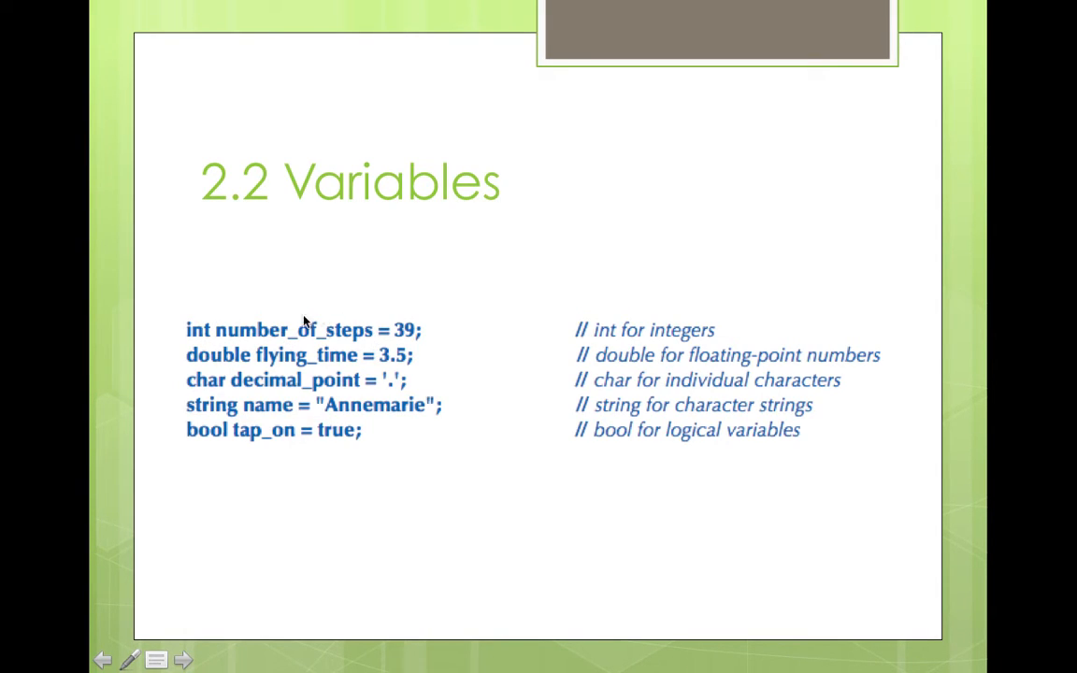
pyautogui.moveTo(191, 327)
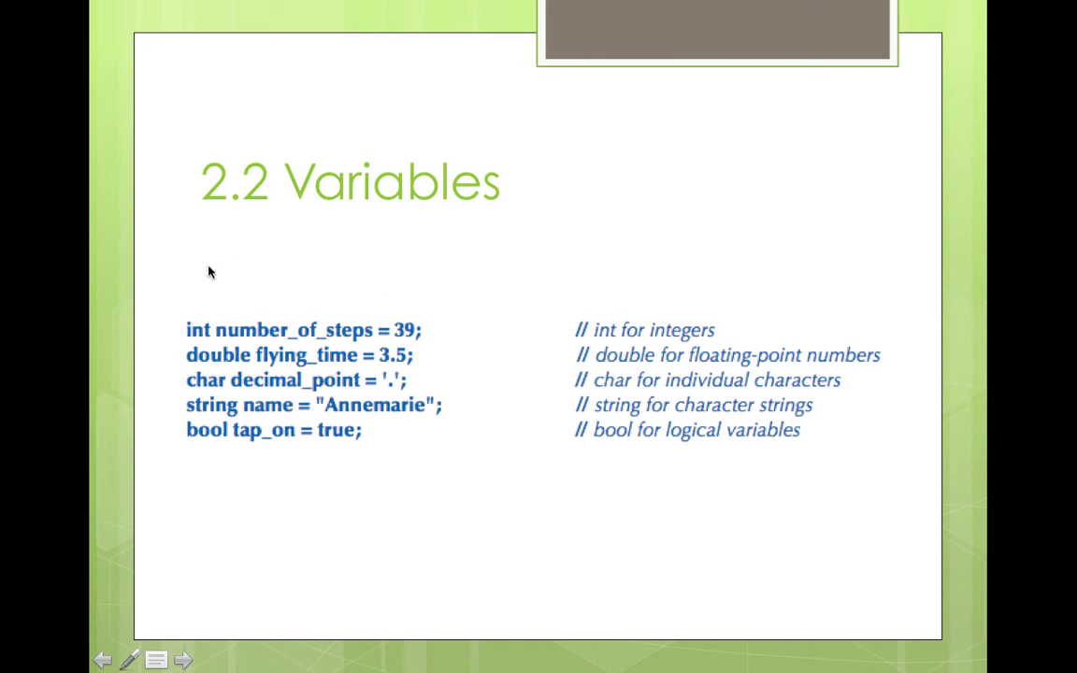
pyautogui.moveTo(382, 340)
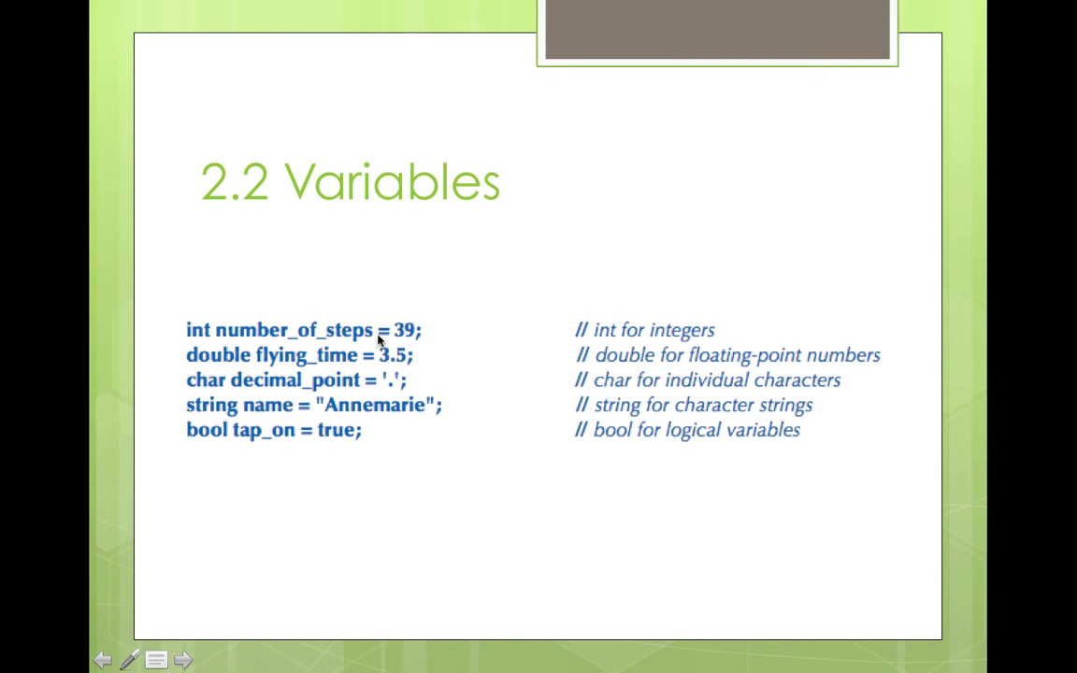
pyautogui.moveTo(264, 215)
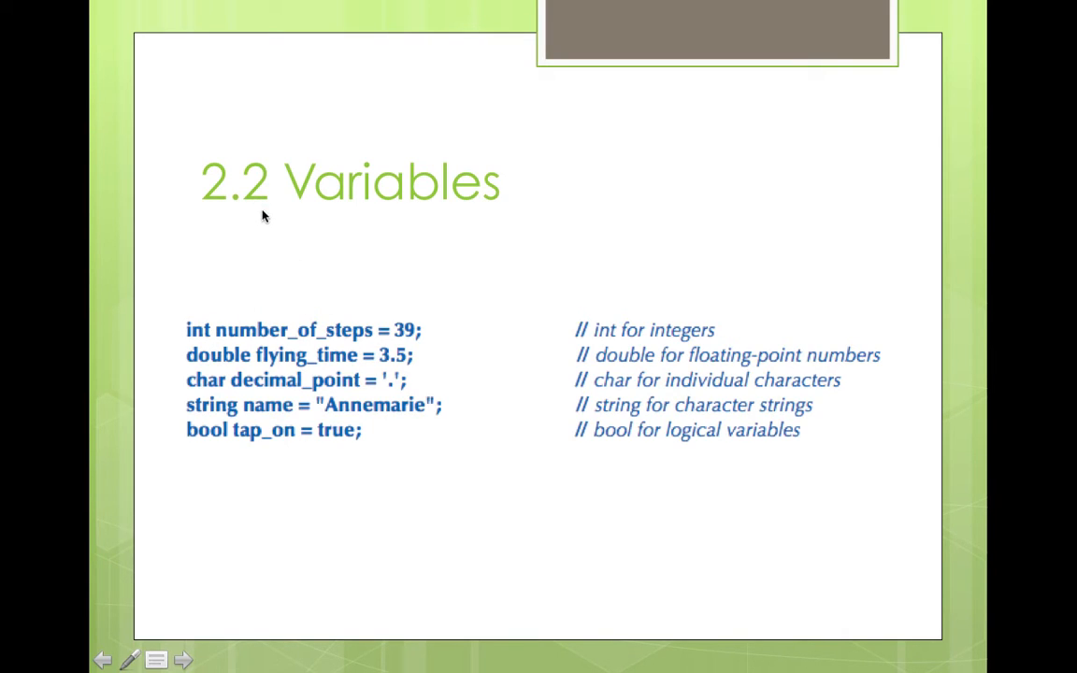
pyautogui.moveTo(351, 336)
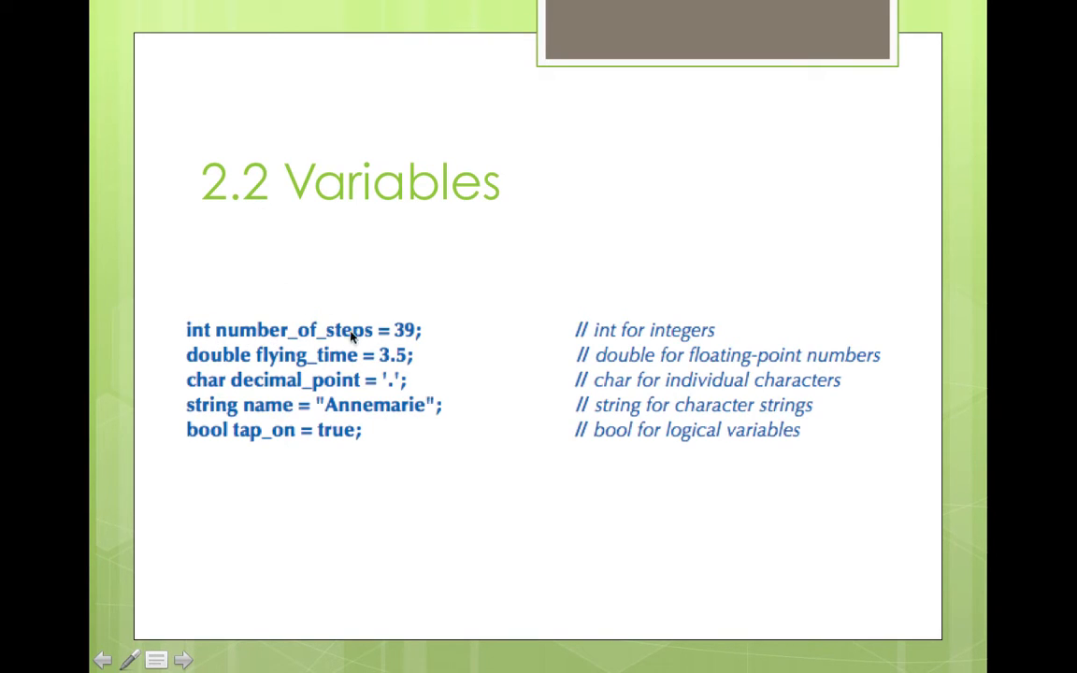
pyautogui.moveTo(329, 320)
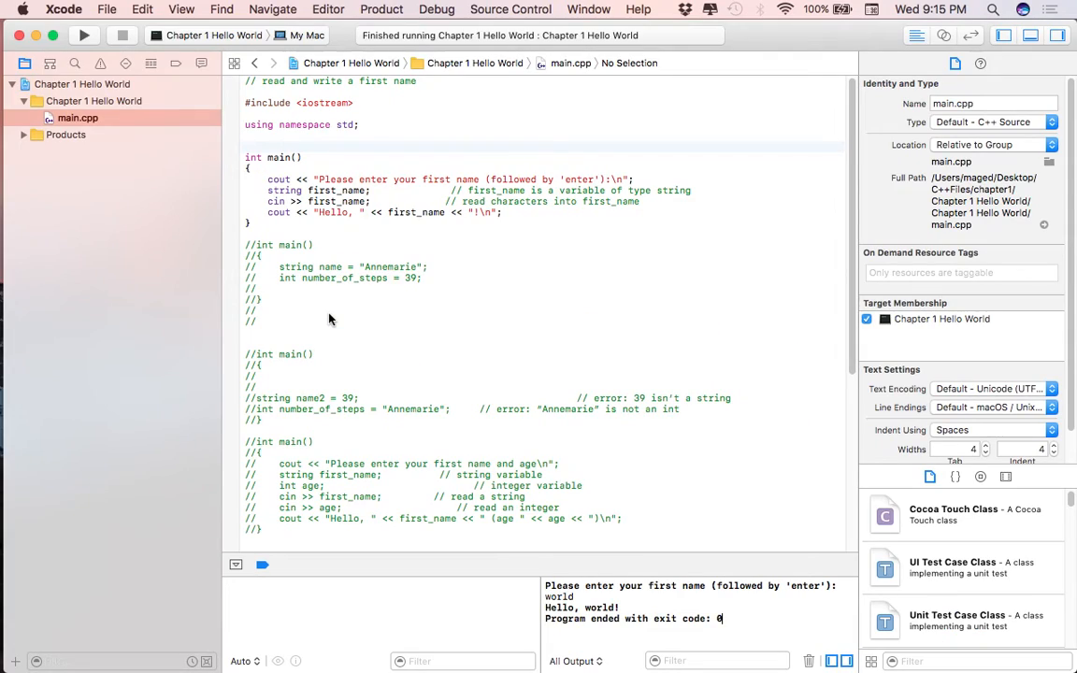
# - Uncomment the main declaring name "Annemarie" and number_of_steps 39 and build it
pyautogui.moveTo(271, 180); pyautogui.dragTo(505, 223)
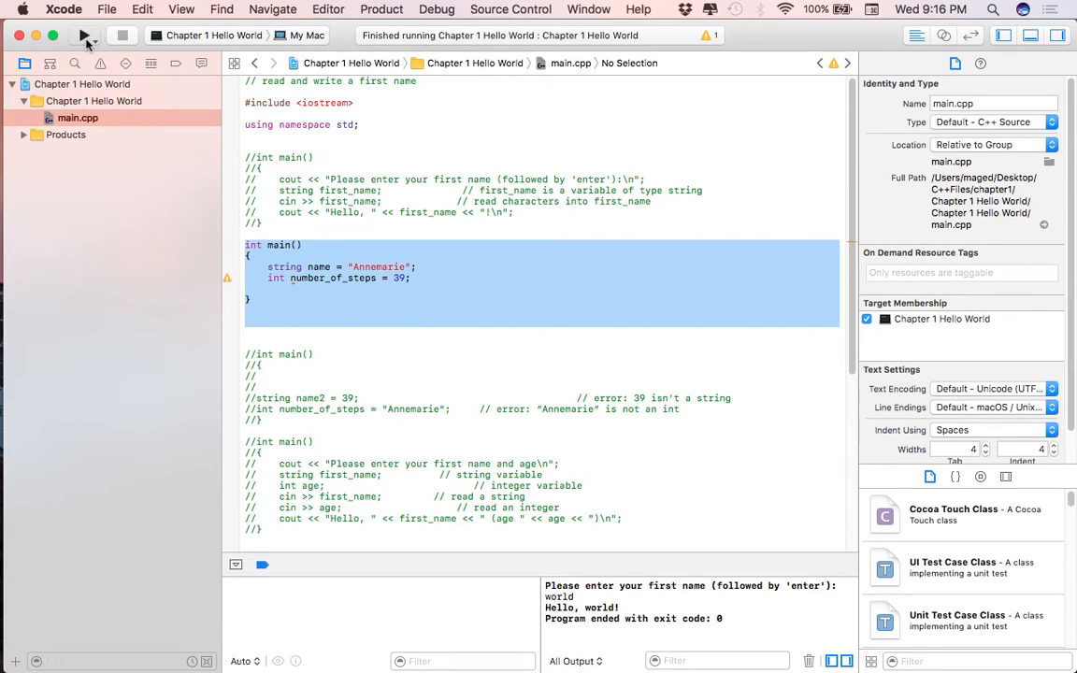
pyautogui.click(84, 34)
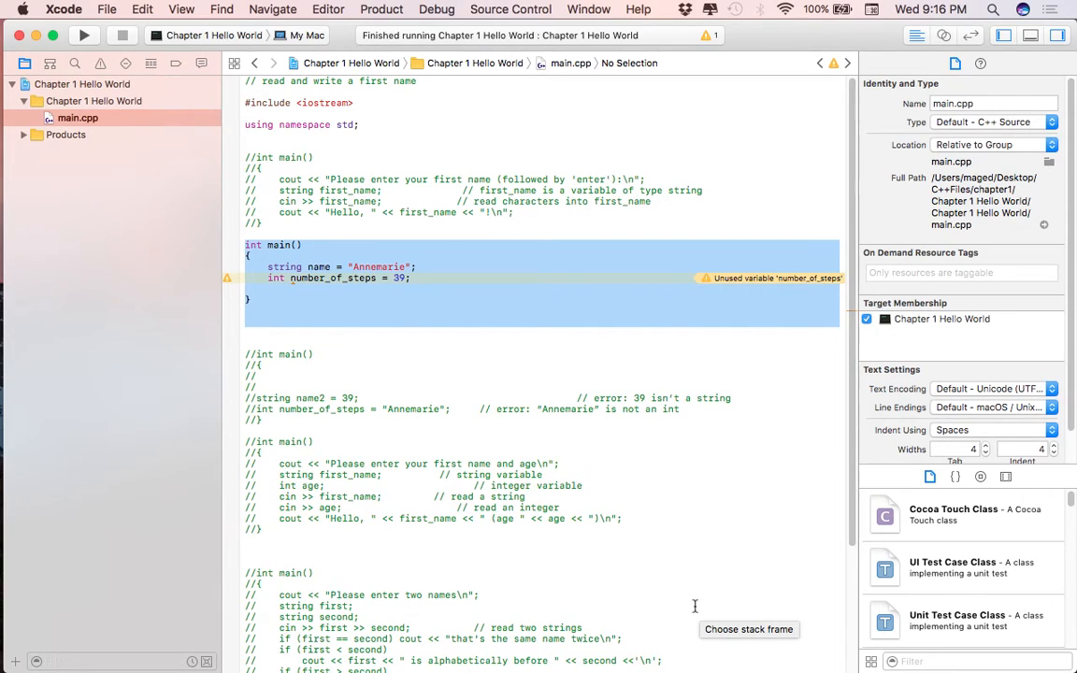
pyautogui.moveTo(389, 374)
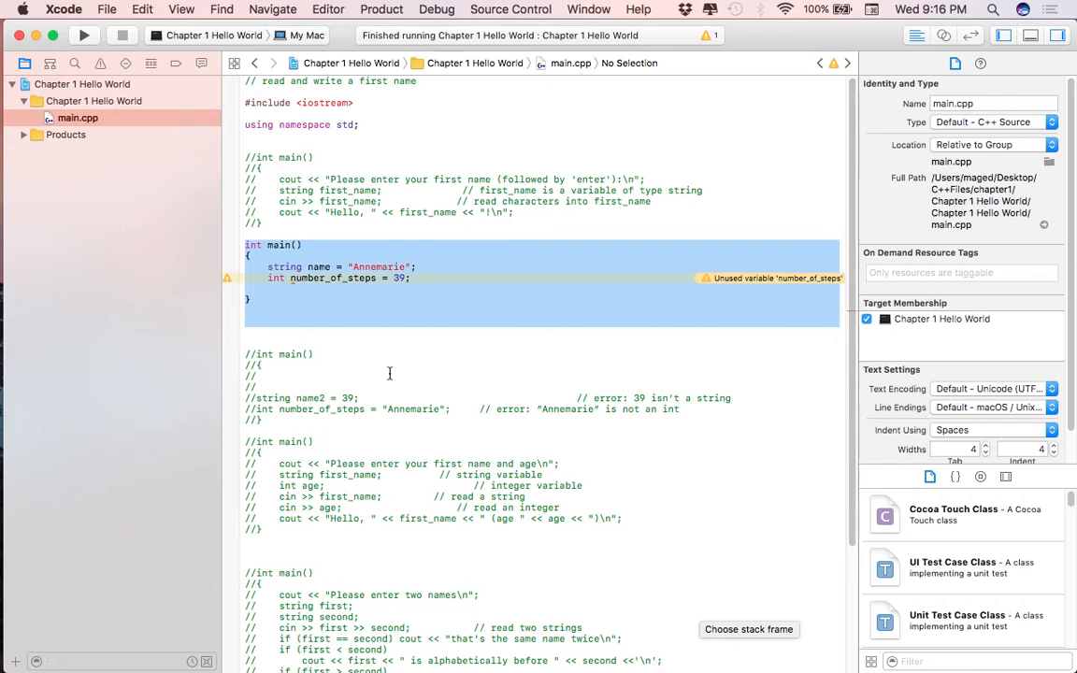
pyautogui.moveTo(306, 299)
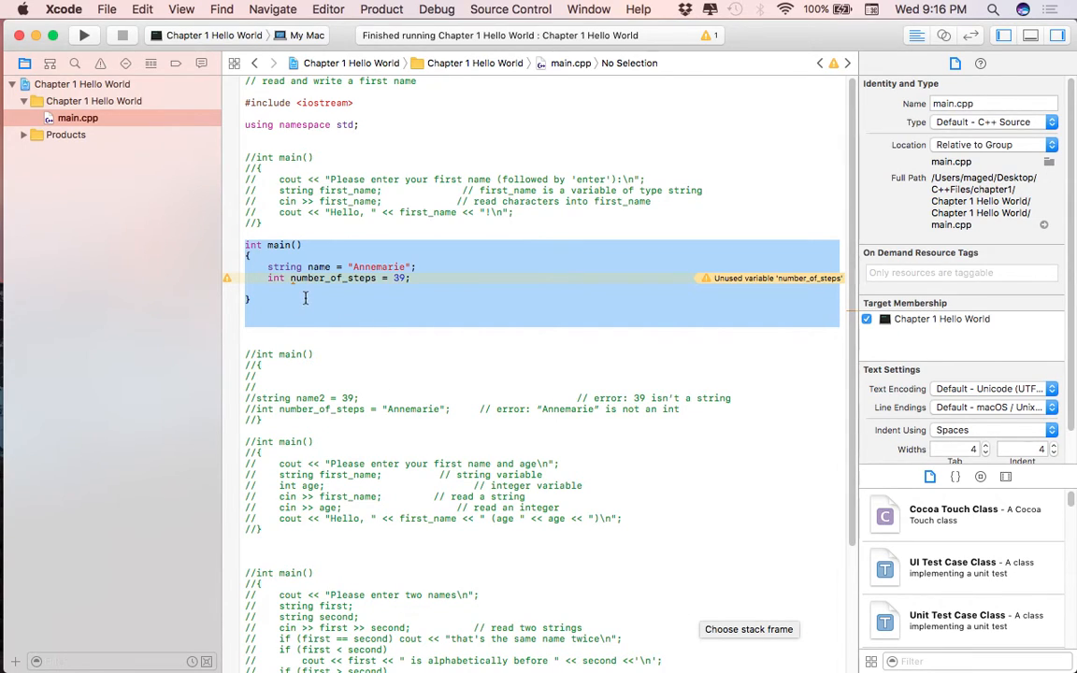
pyautogui.moveTo(214, 231)
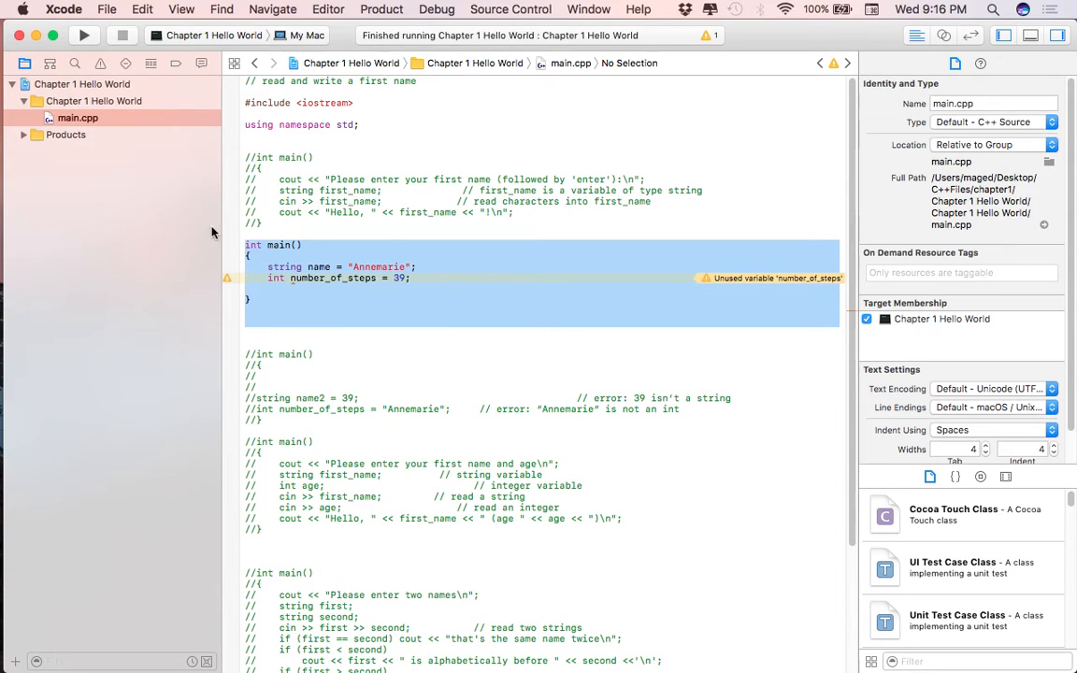
pyautogui.moveTo(355, 112)
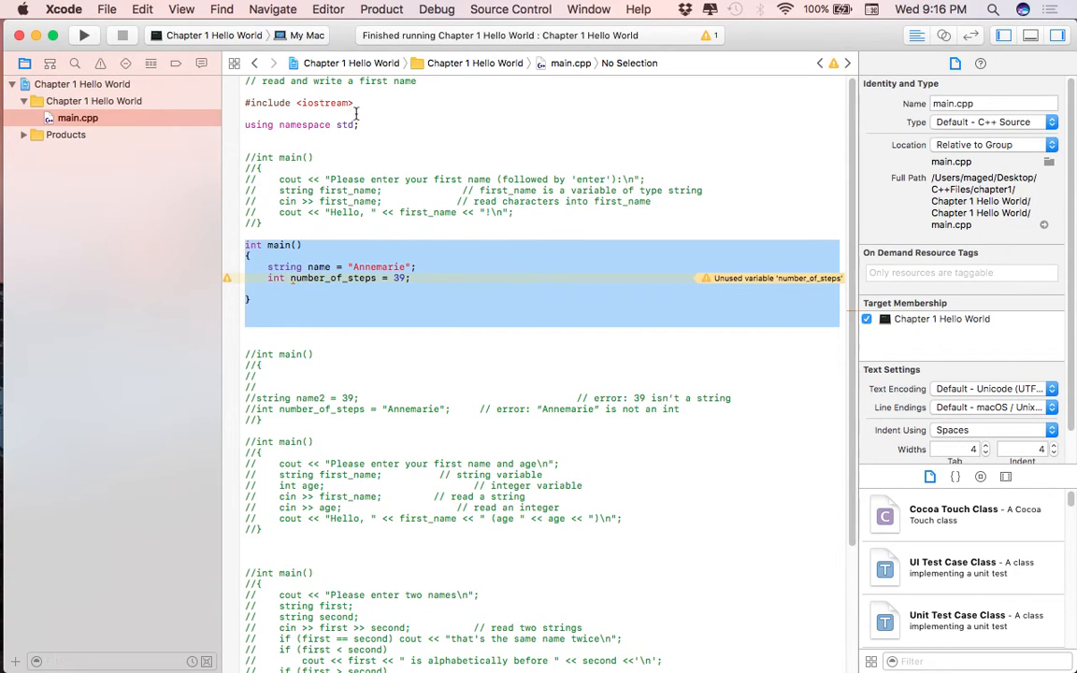
pyautogui.moveTo(393, 116)
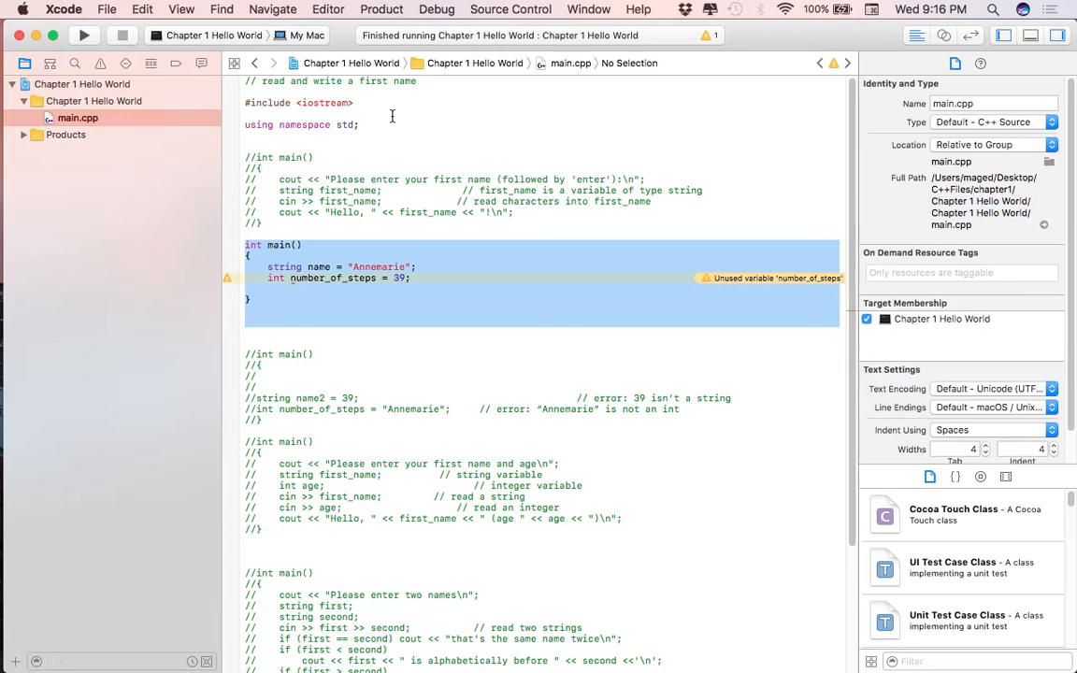
pyautogui.moveTo(452, 283)
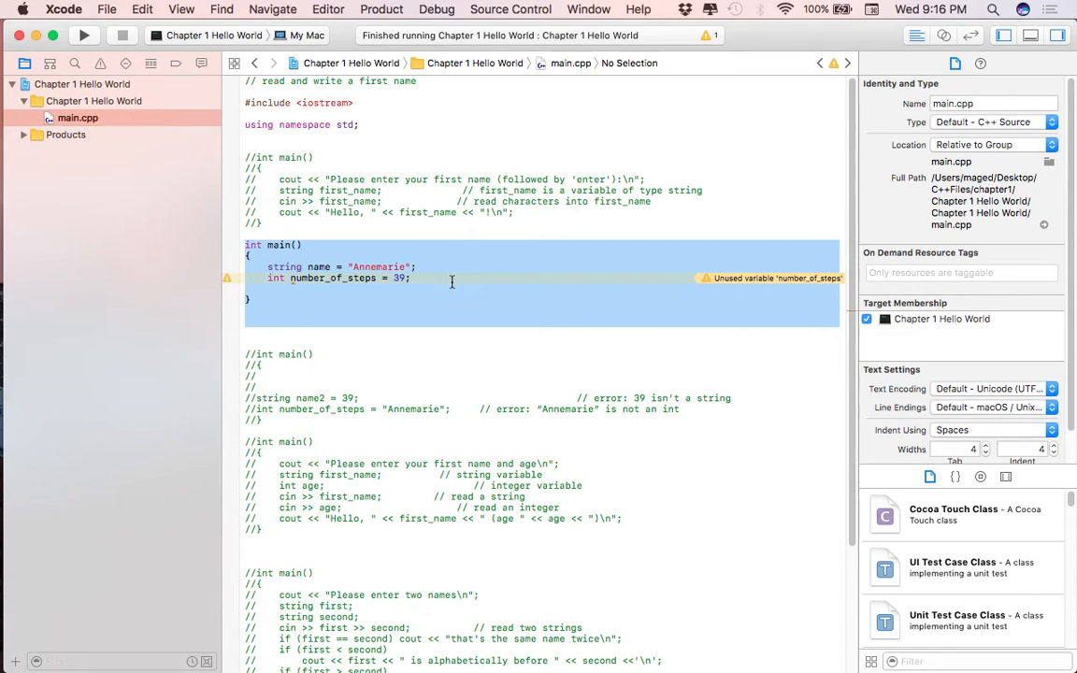
# - Add cout << name; and cout << number_of_steps; then run, printing Annemarie39
pyautogui.click(613, 314)
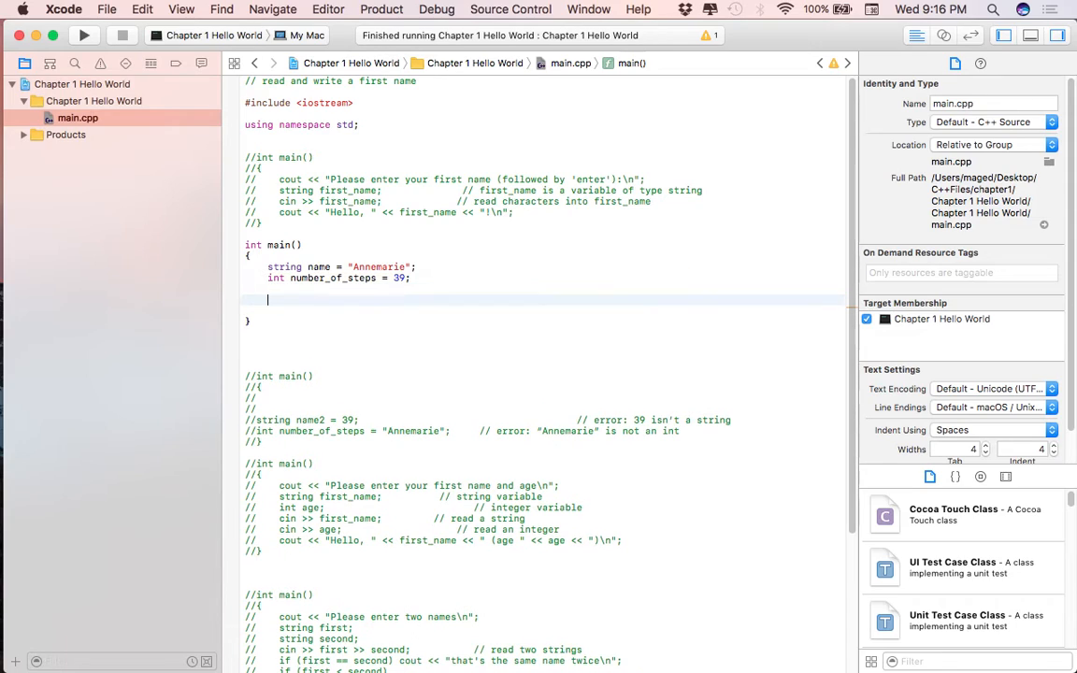
pyautogui.write('cout <')
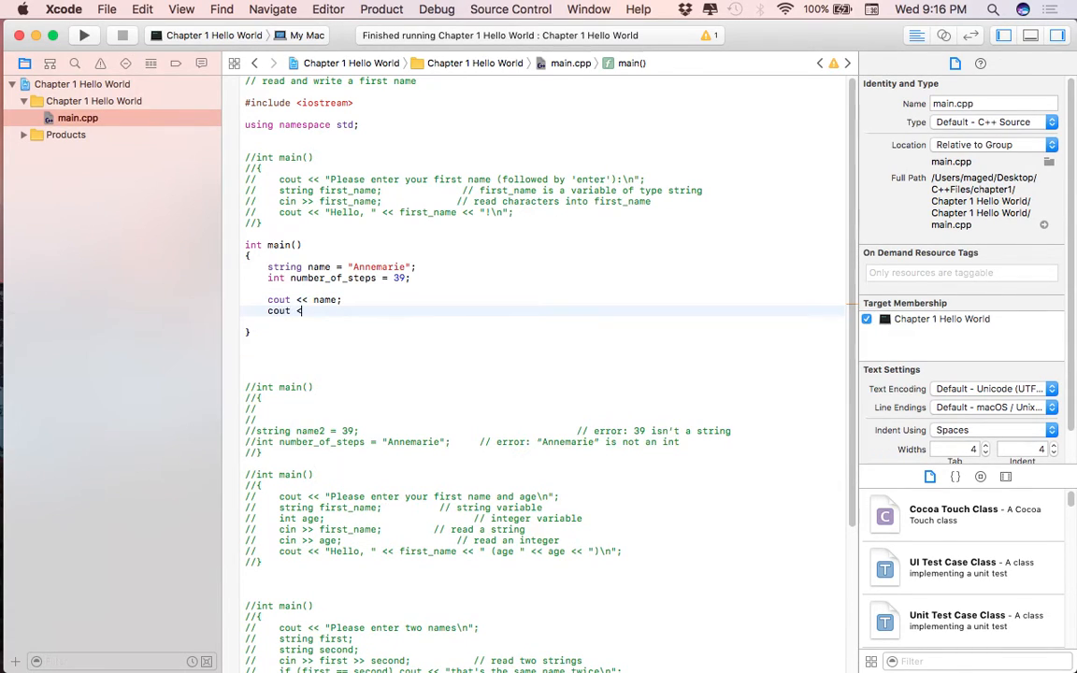
pyautogui.write('number_of_steps;')
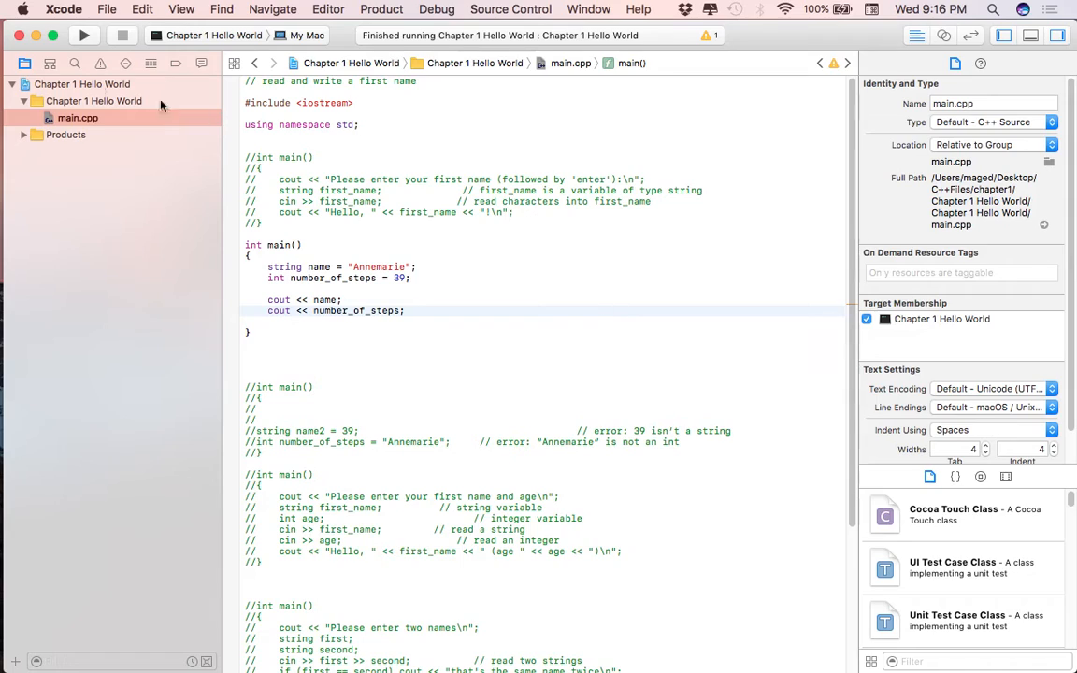
pyautogui.click(85, 34)
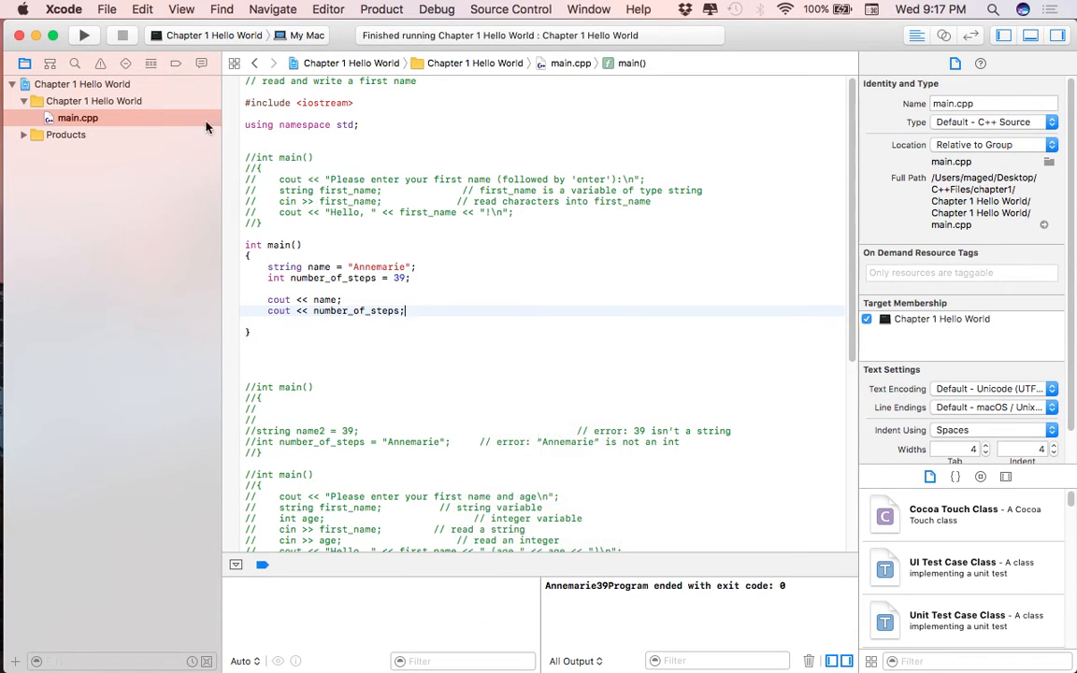
pyautogui.moveTo(475, 460)
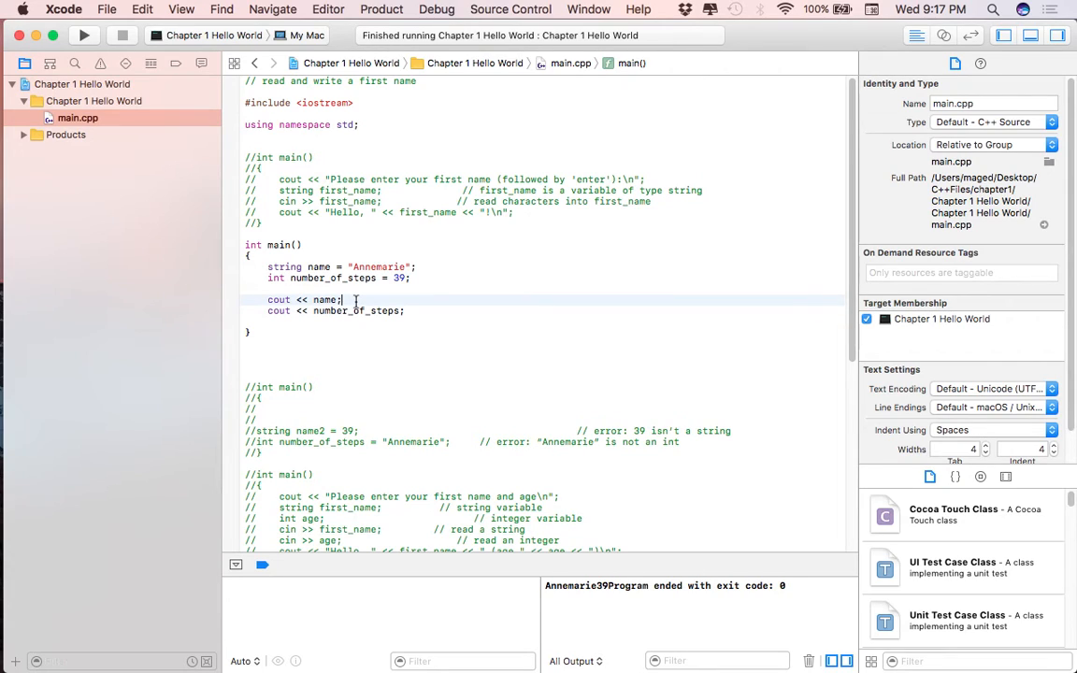
# - Append << endl to both cout lines and rerun so Annemarie and 39 print separately
pyautogui.write('<< endl')
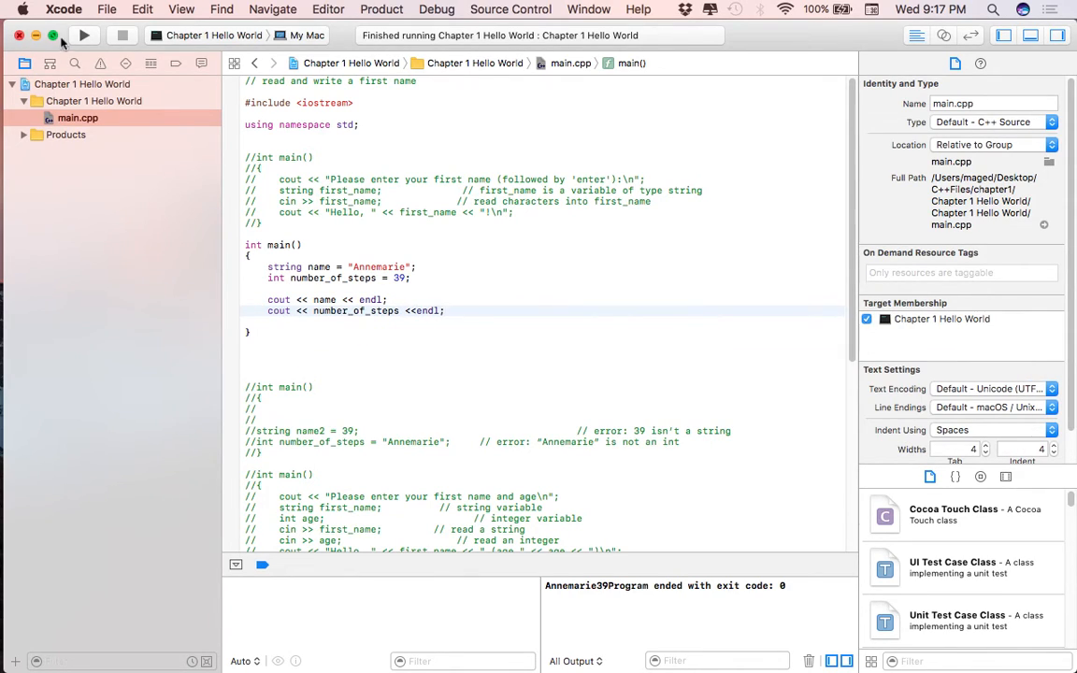
pyautogui.click(84, 33)
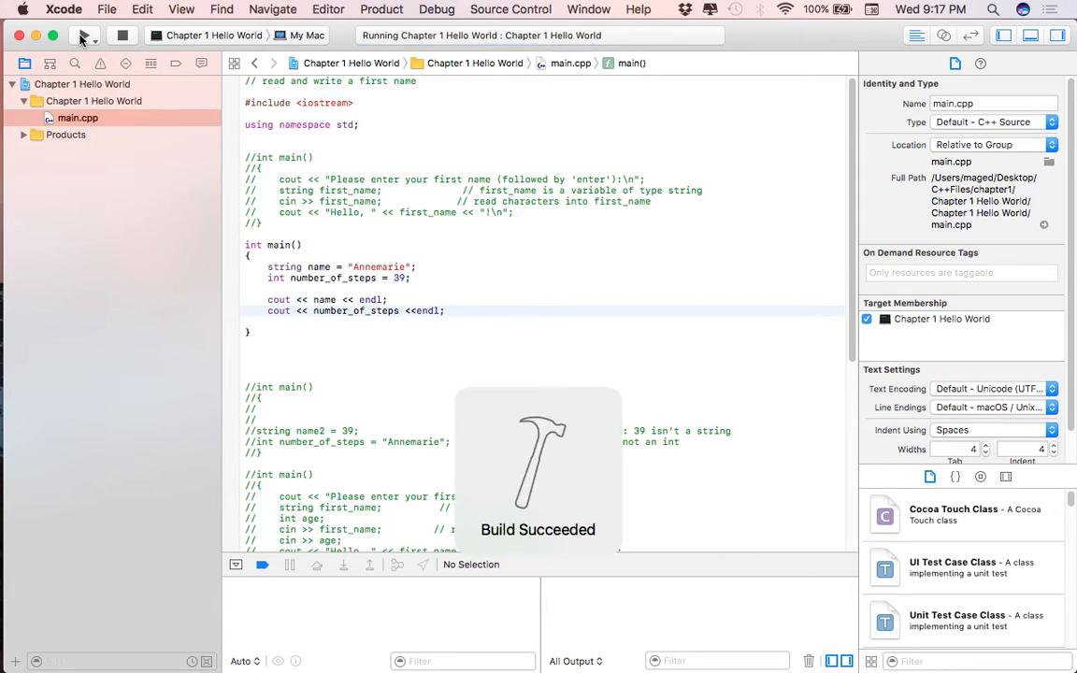
pyautogui.click(84, 35)
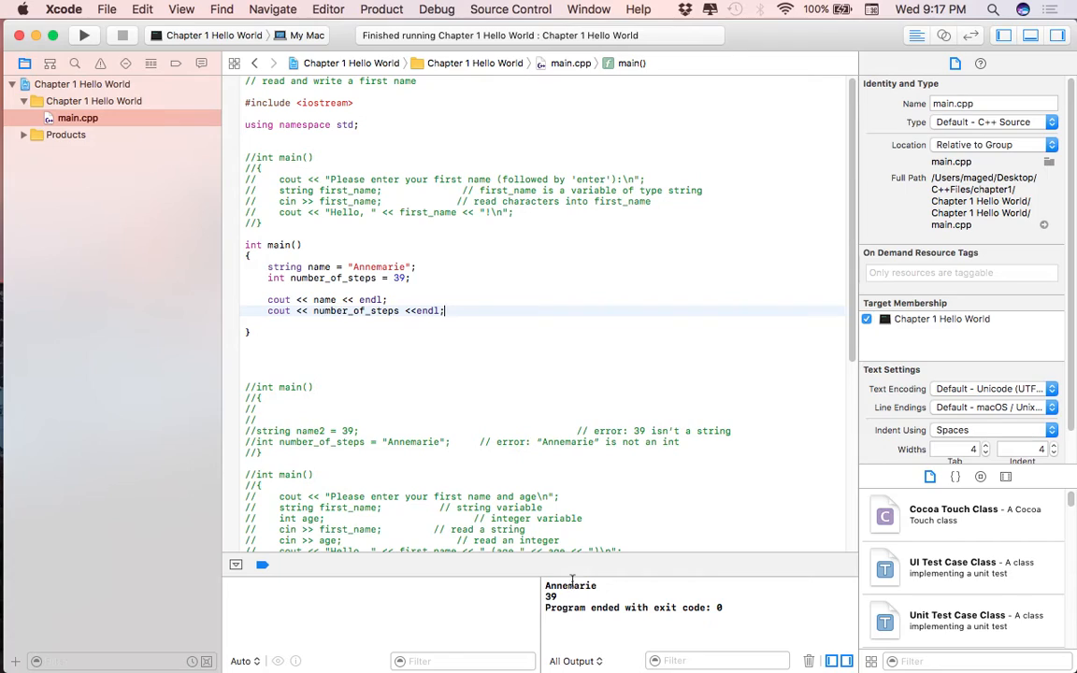
pyautogui.moveTo(561, 523)
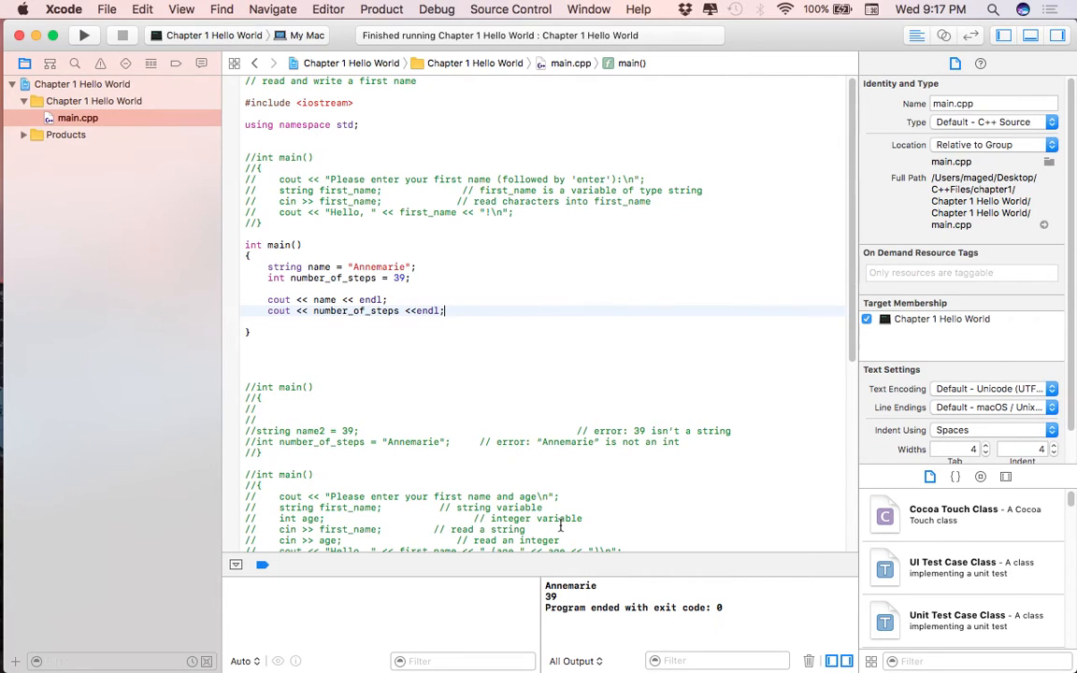
pyautogui.moveTo(468, 374)
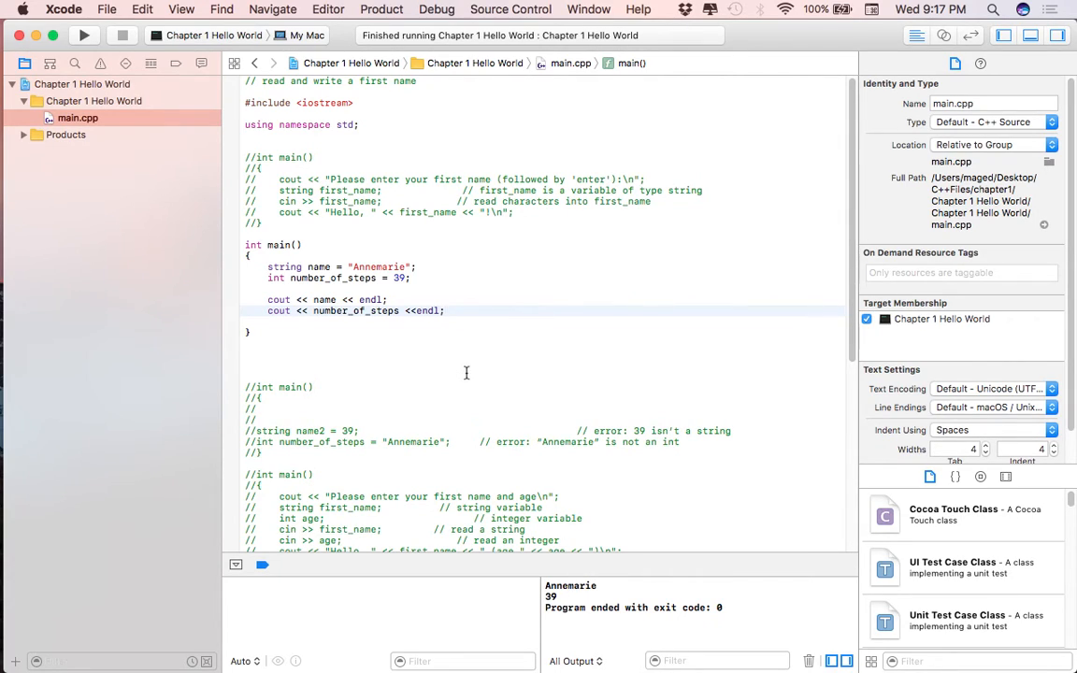
pyautogui.moveTo(344, 309)
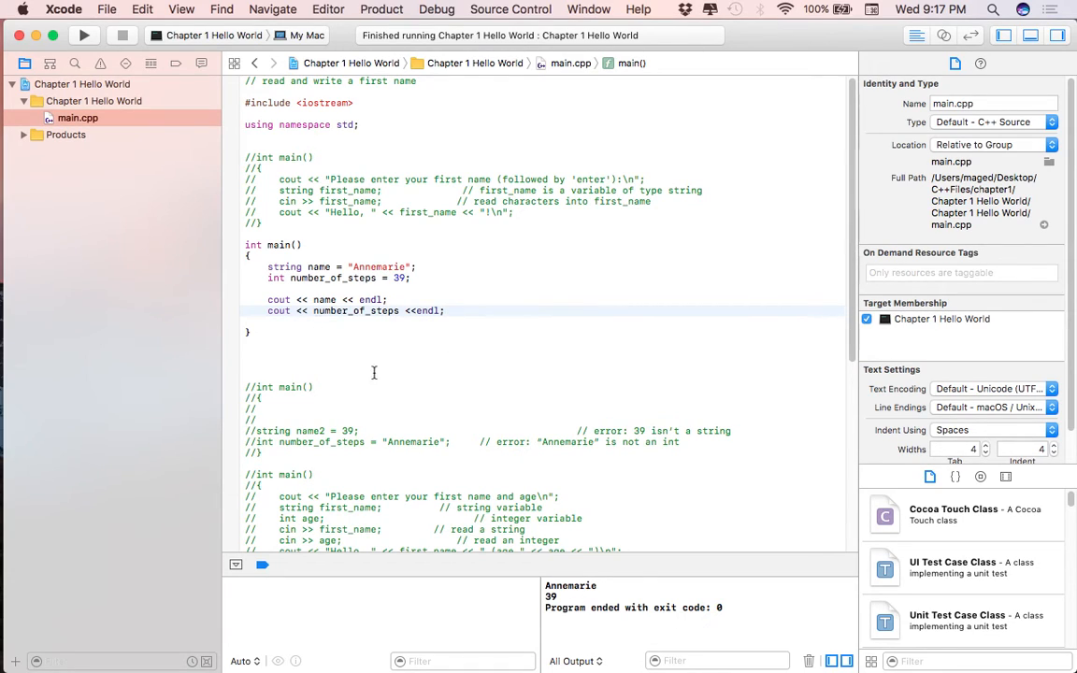
pyautogui.moveTo(334, 490)
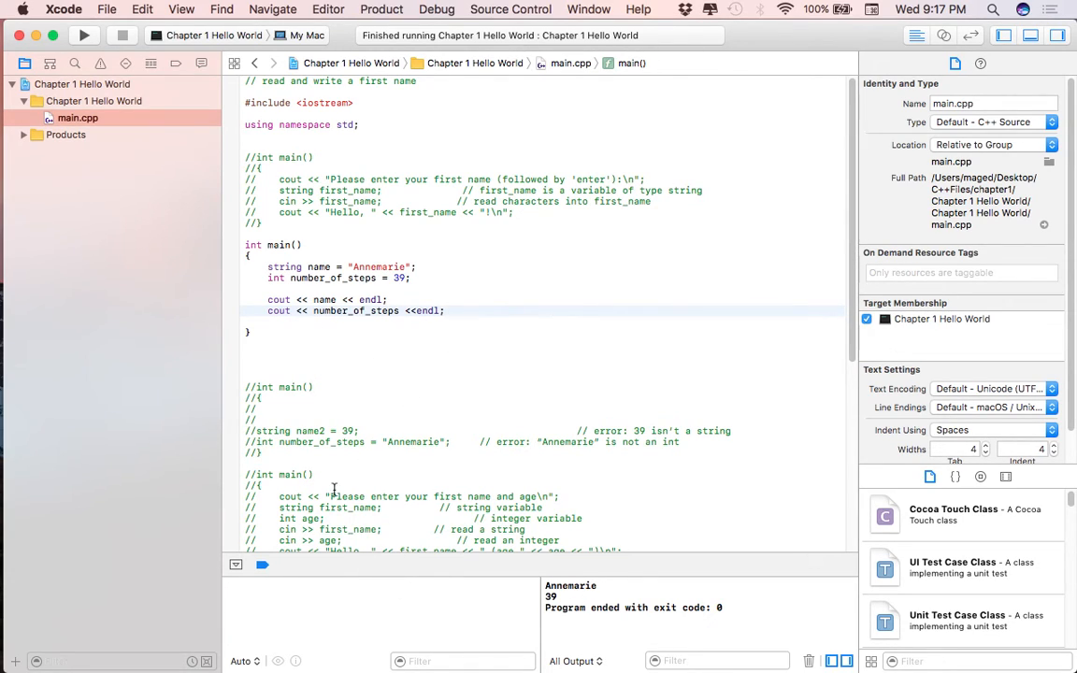
pyautogui.moveTo(332, 378)
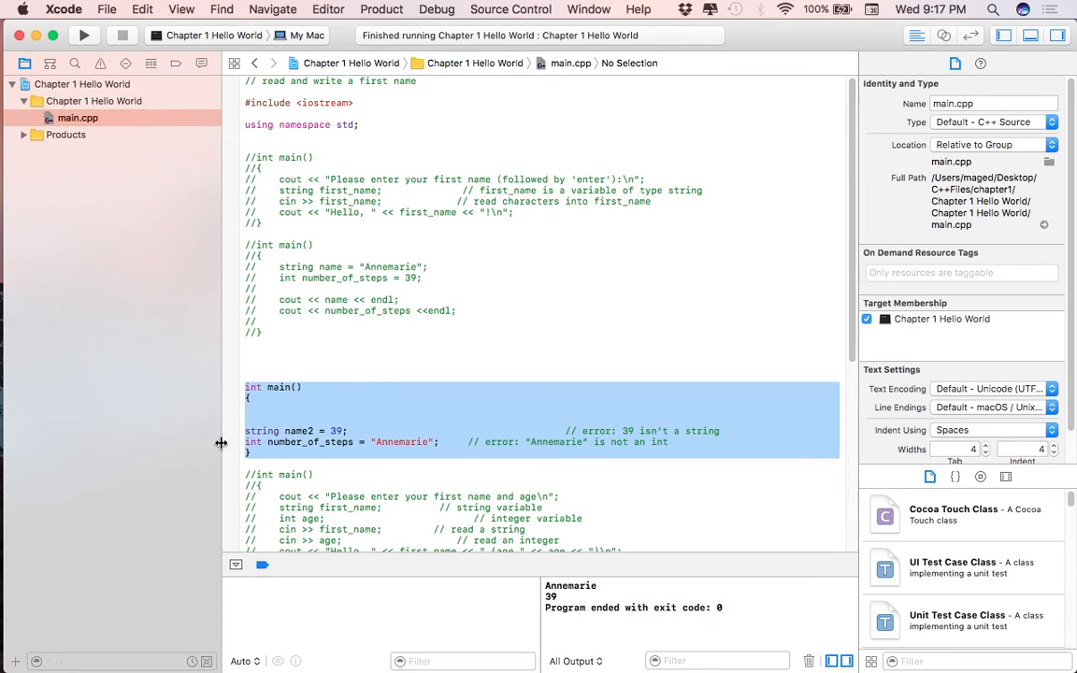
# - Switch to the mismatched main assigning 39 to name and "Annemarie" to number_of_steps, and build
pyautogui.click(446, 310)
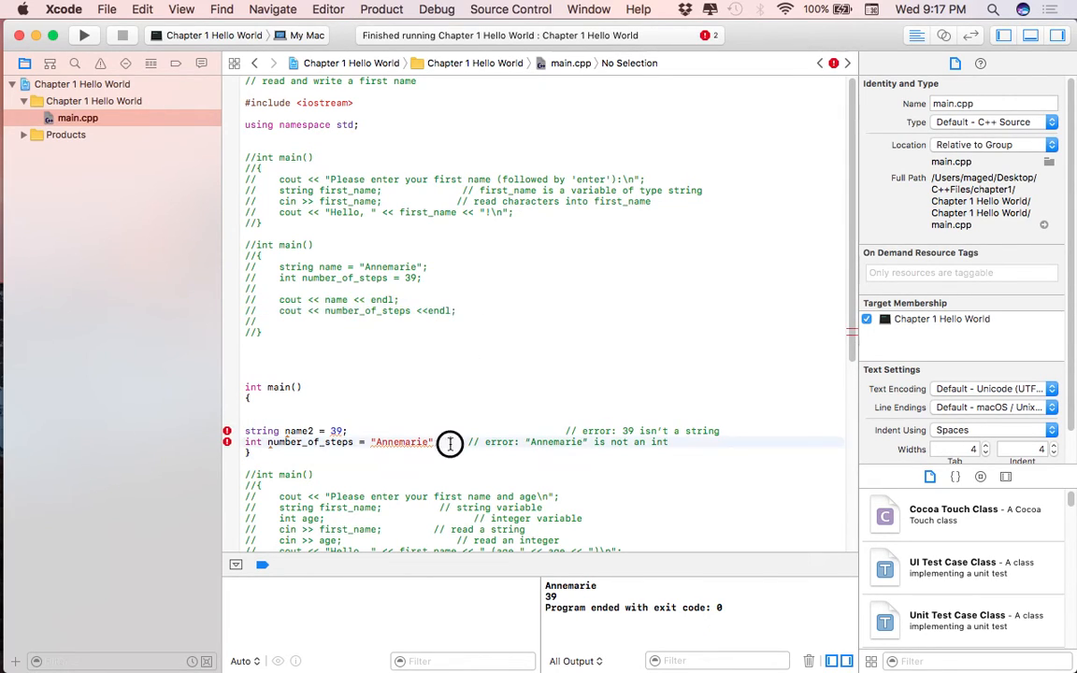
pyautogui.click(271, 452)
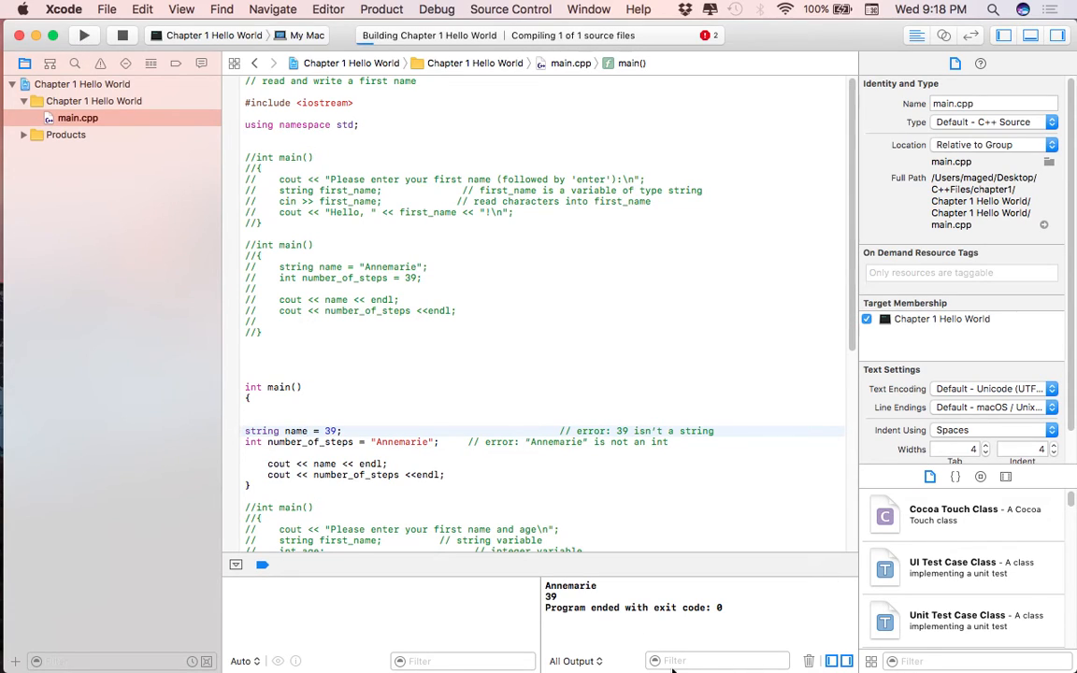
pyautogui.click(82, 34)
pyautogui.write('"')
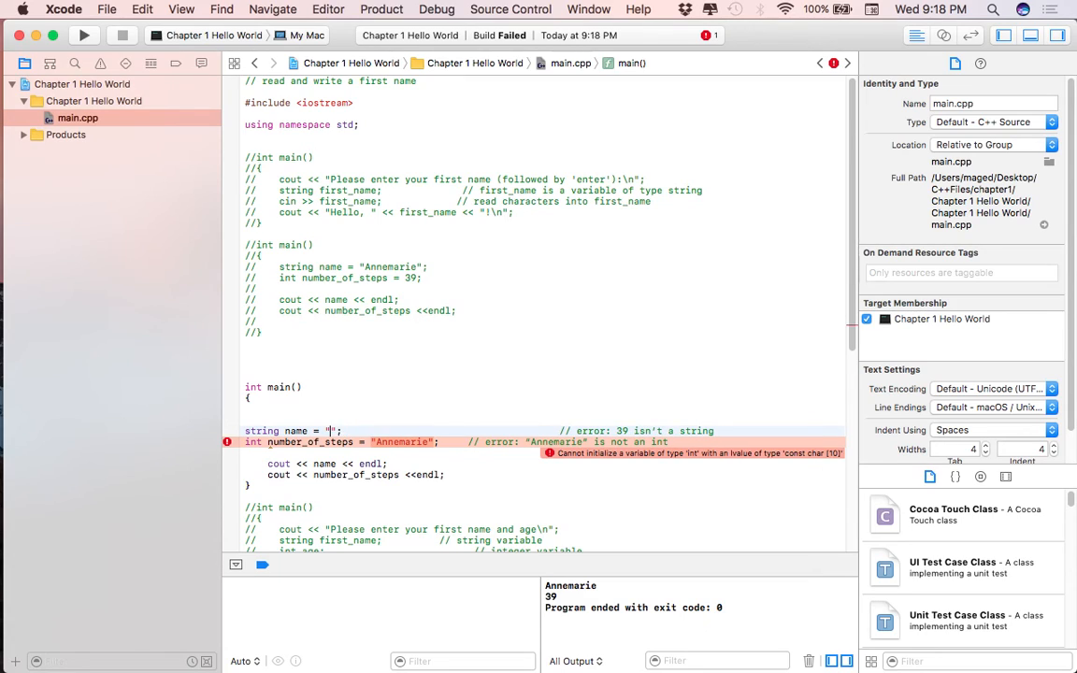
# - Assign "Major Adam" to name and 39 to number_of_steps, then run printing both
pyautogui.write('Major')
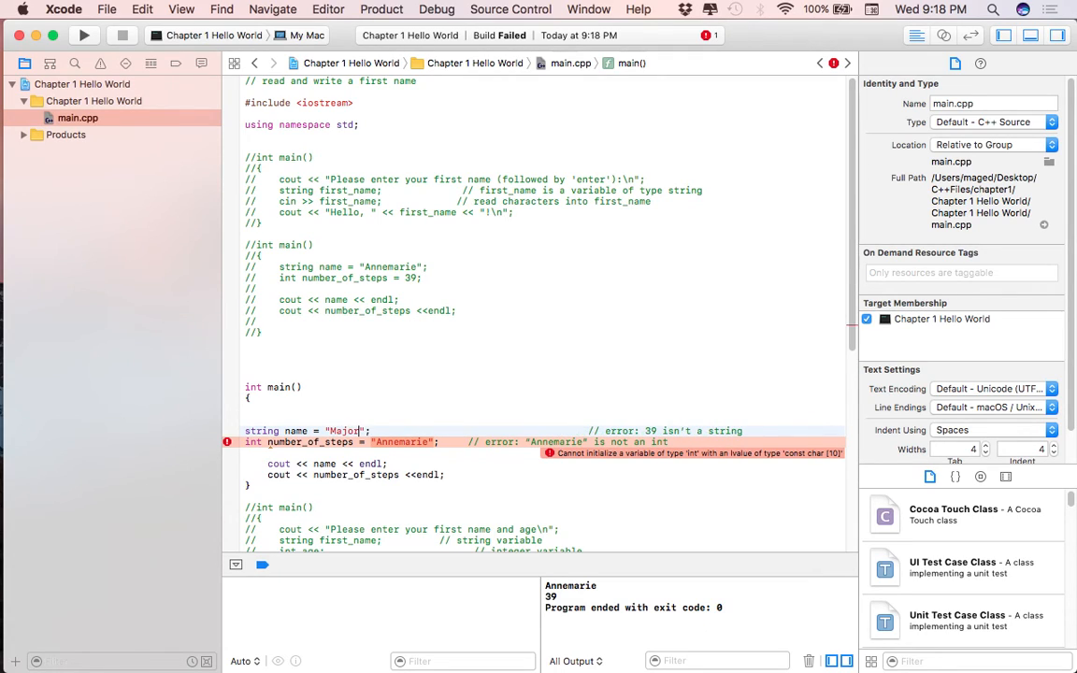
pyautogui.write('Adam')
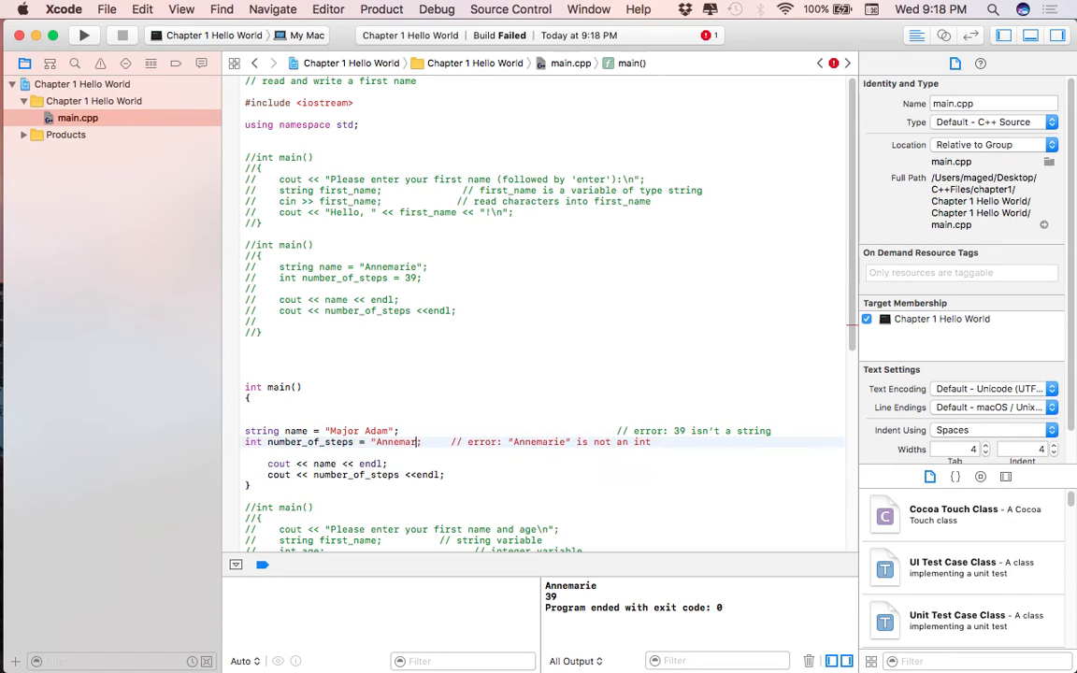
pyautogui.press('Backspace')
pyautogui.write('39')
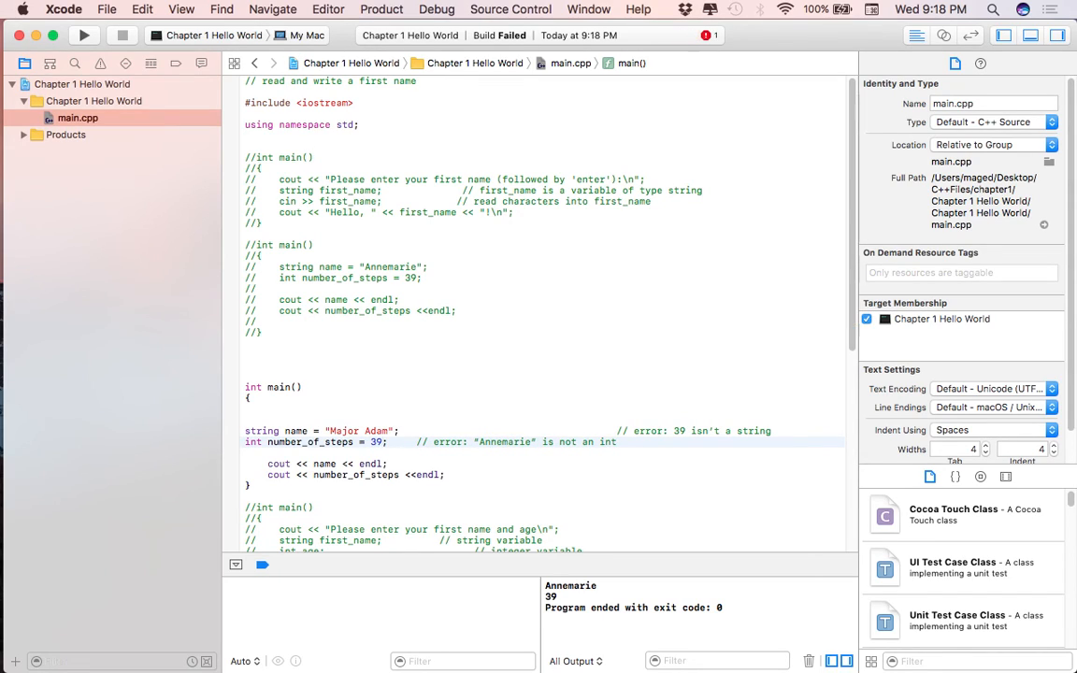
pyautogui.click(82, 33)
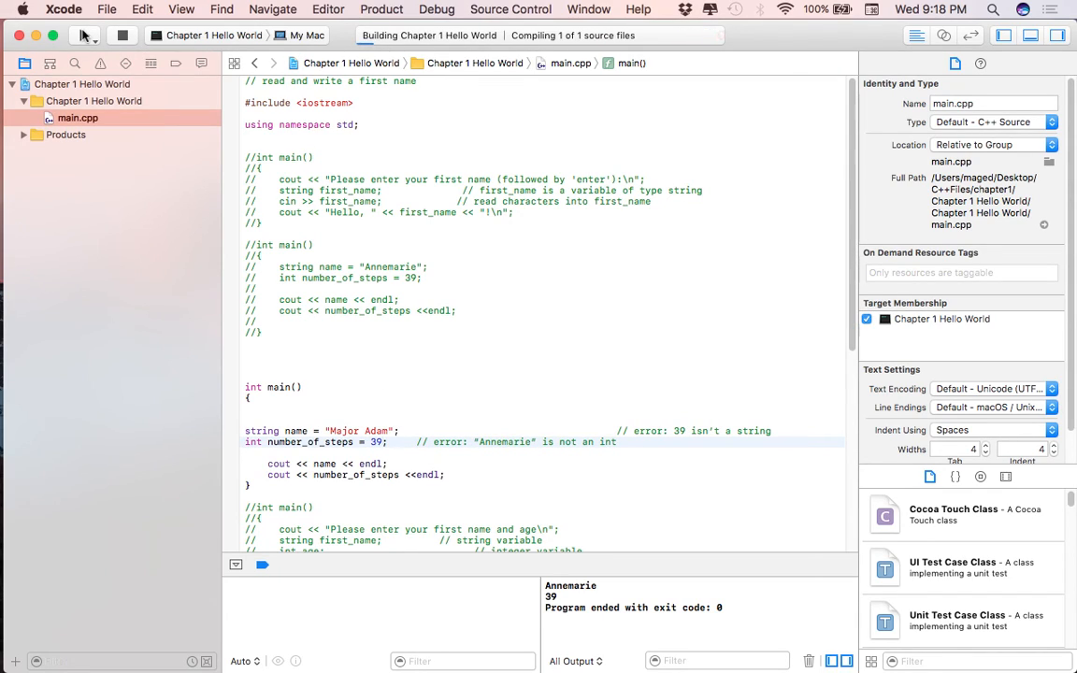
pyautogui.click(83, 34)
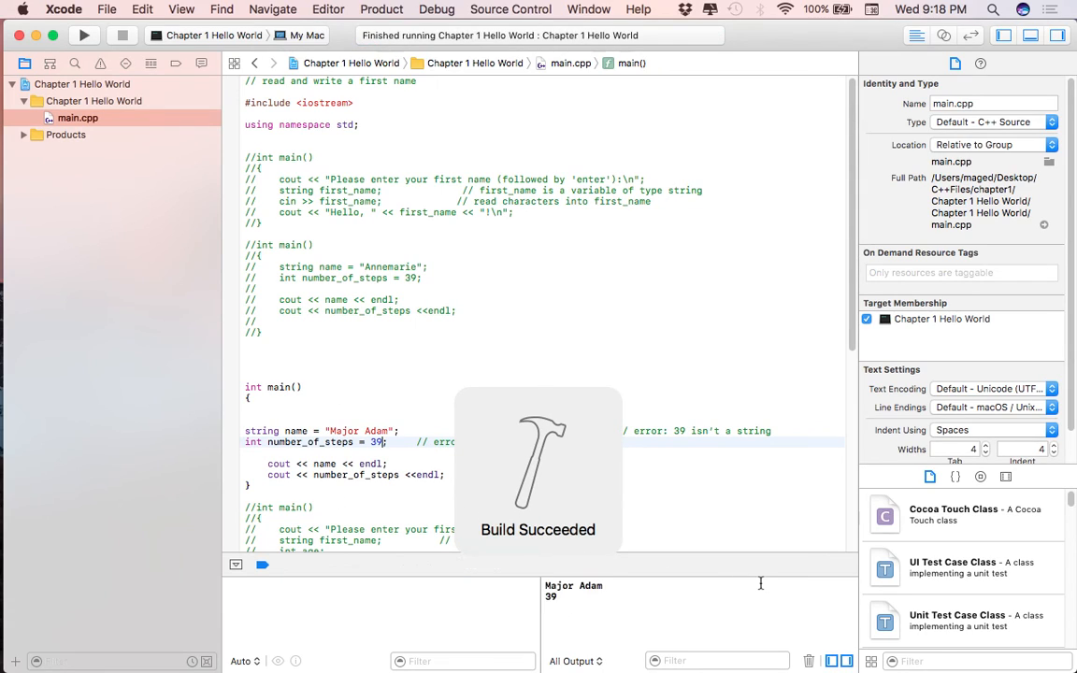